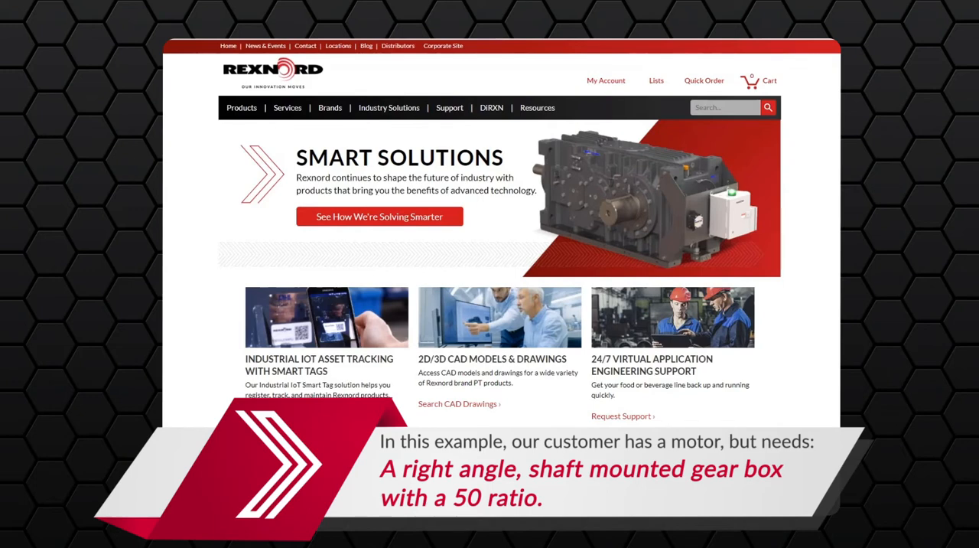
mouse_move(376, 52)
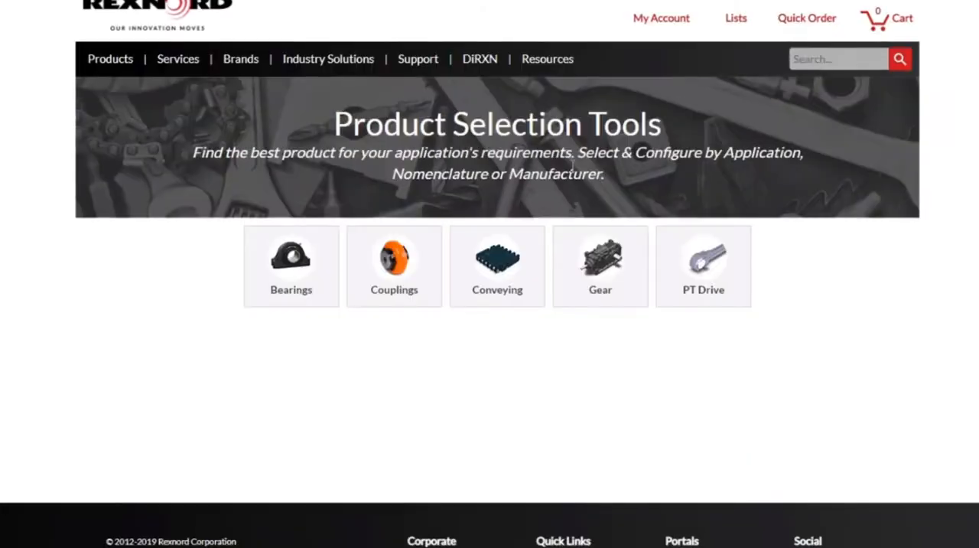
mouse_move(600, 260)
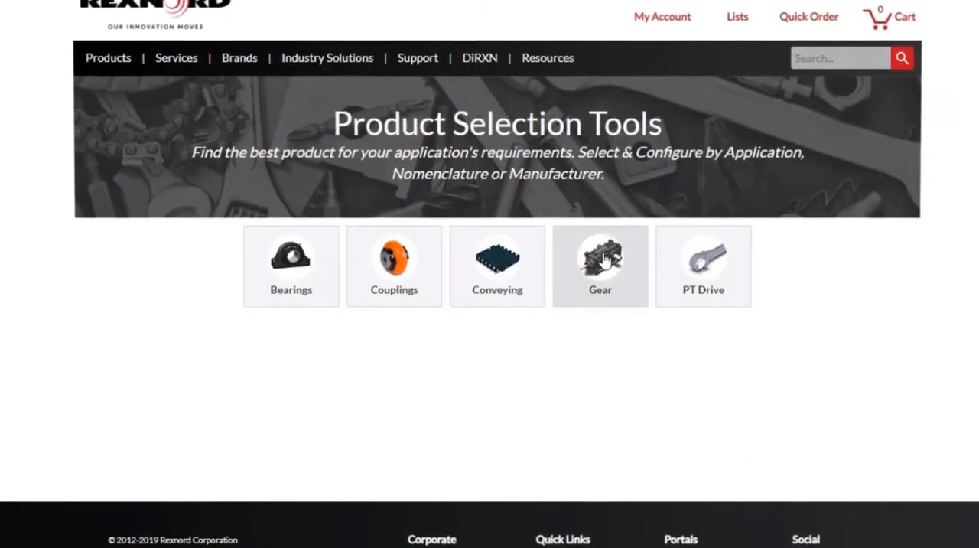
Filter the selection tools to gear drive families via the Gear tile.
click(600, 267)
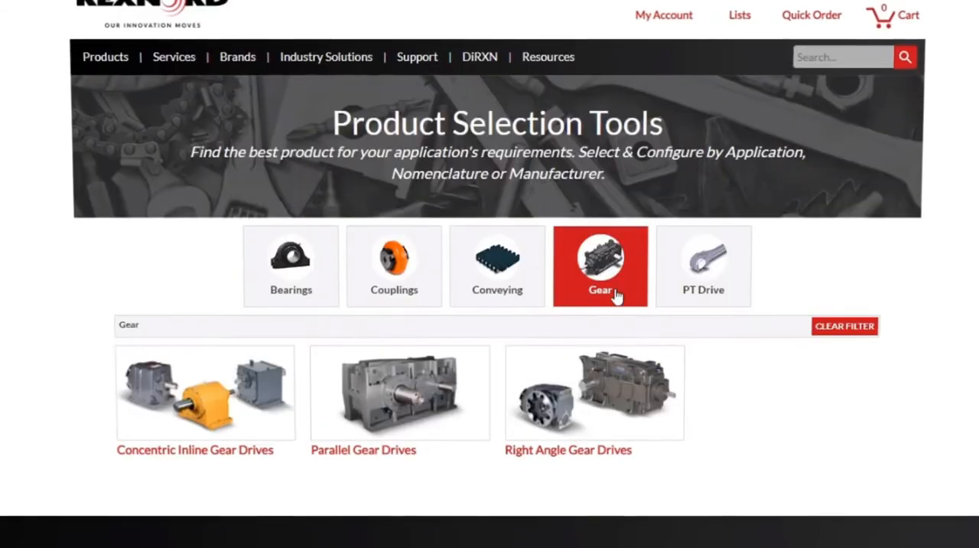
mouse_move(626, 404)
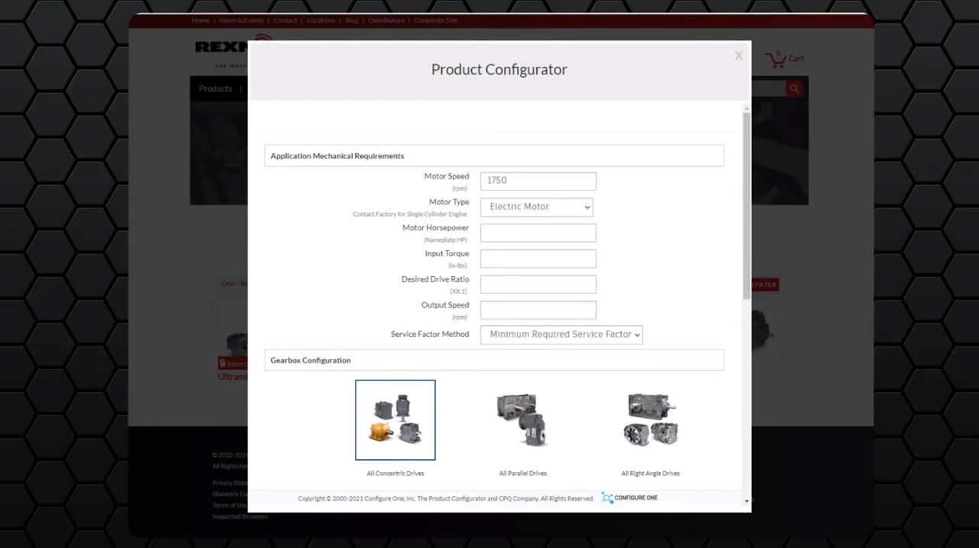
mouse_move(749, 190)
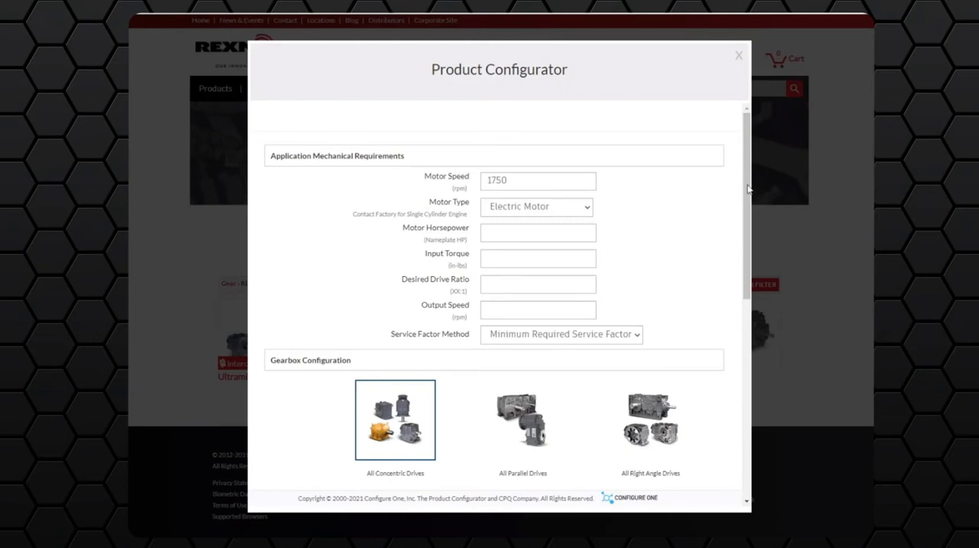
mouse_move(701, 208)
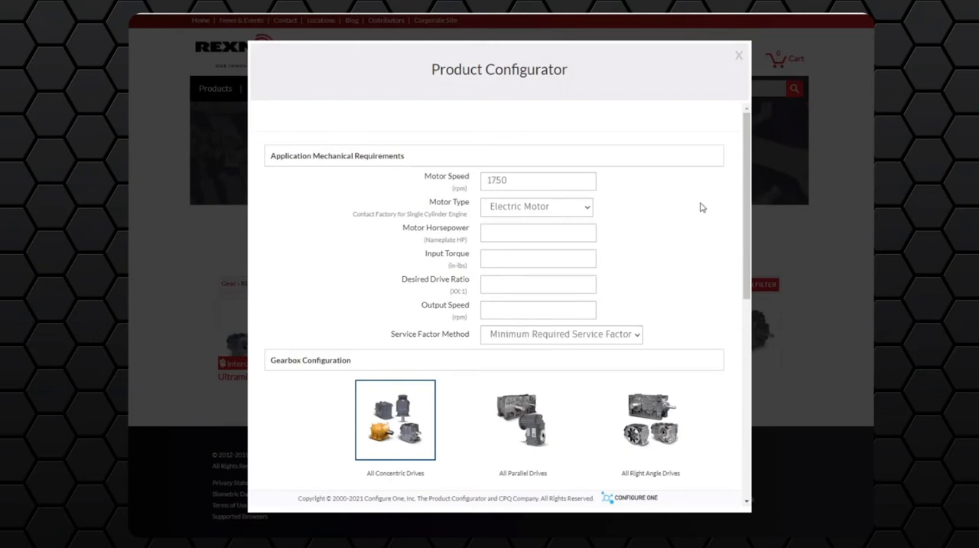
mouse_move(682, 212)
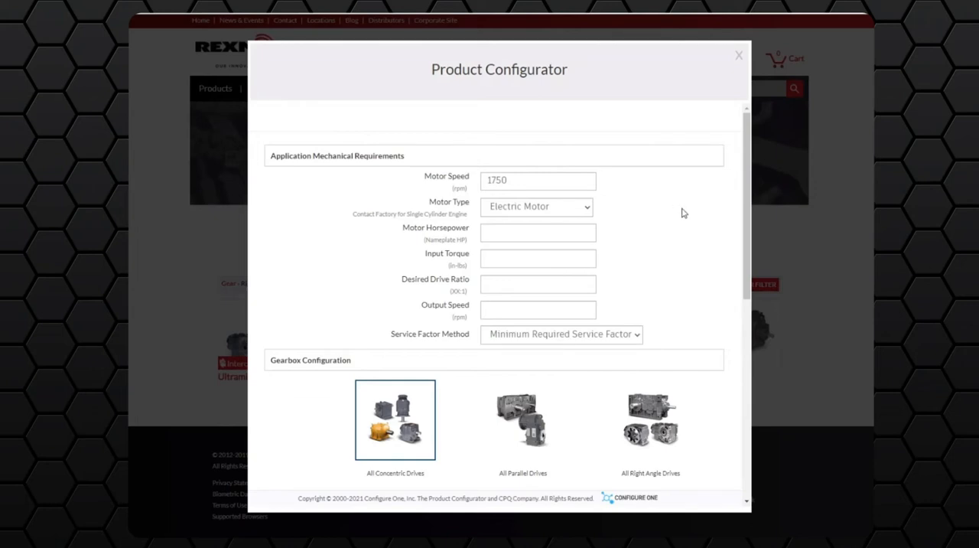
mouse_move(621, 207)
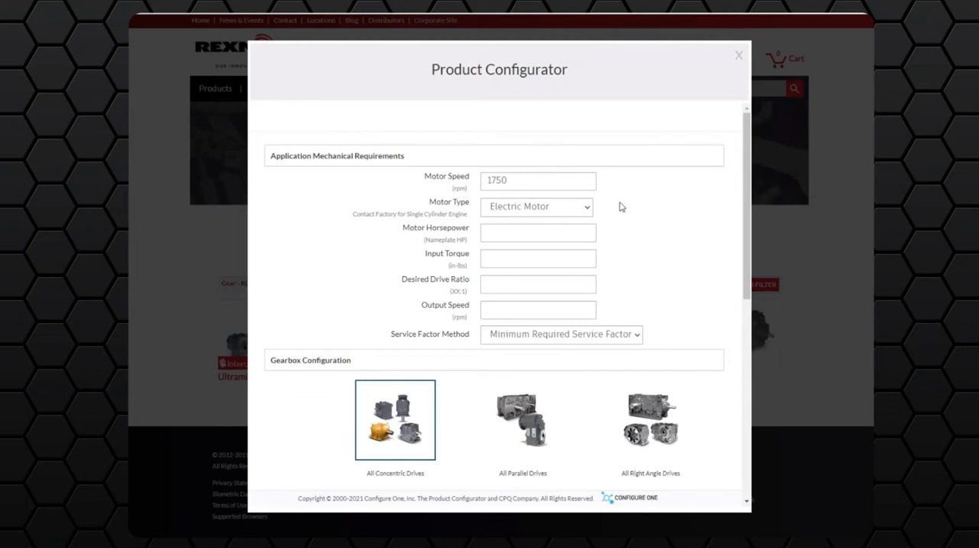
mouse_move(629, 205)
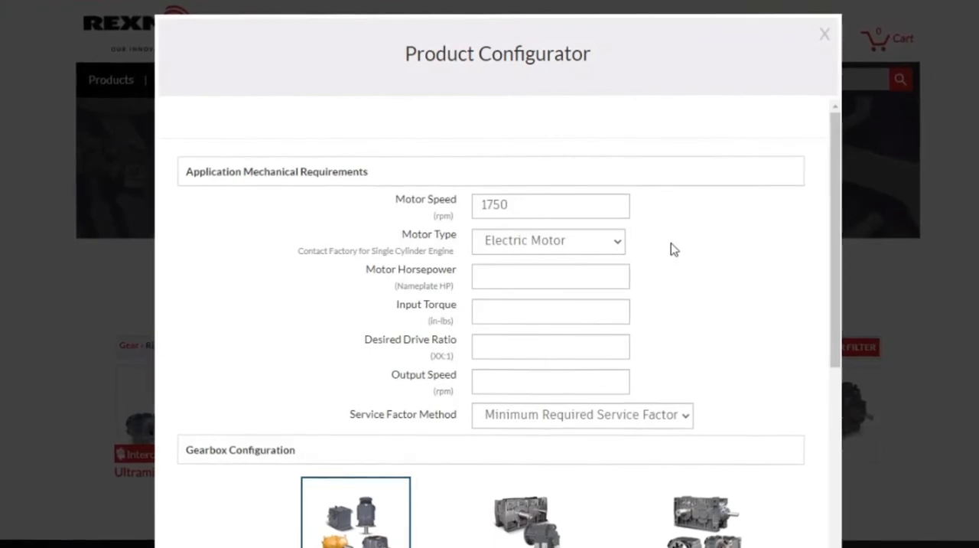
mouse_move(656, 237)
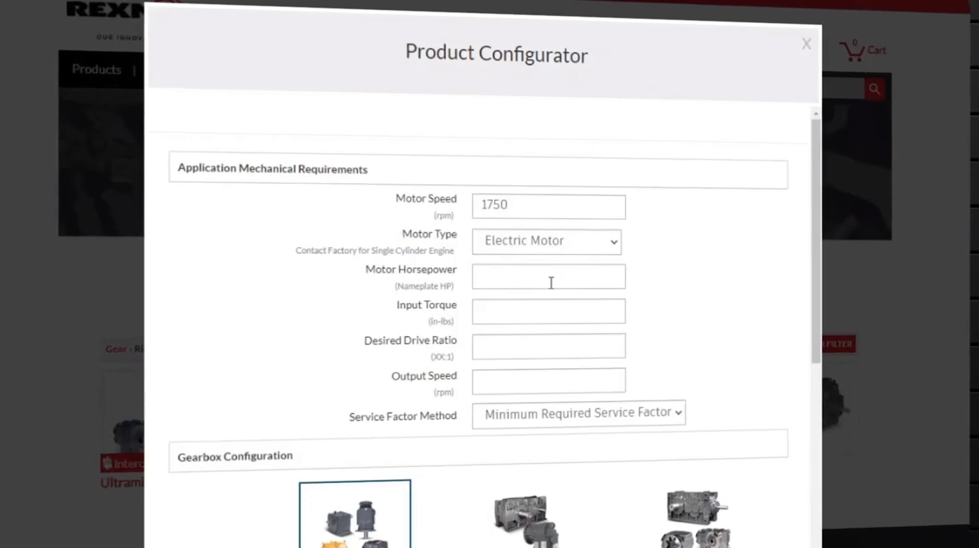
Enter 7.5 as the motor horsepower.
text(7.5)
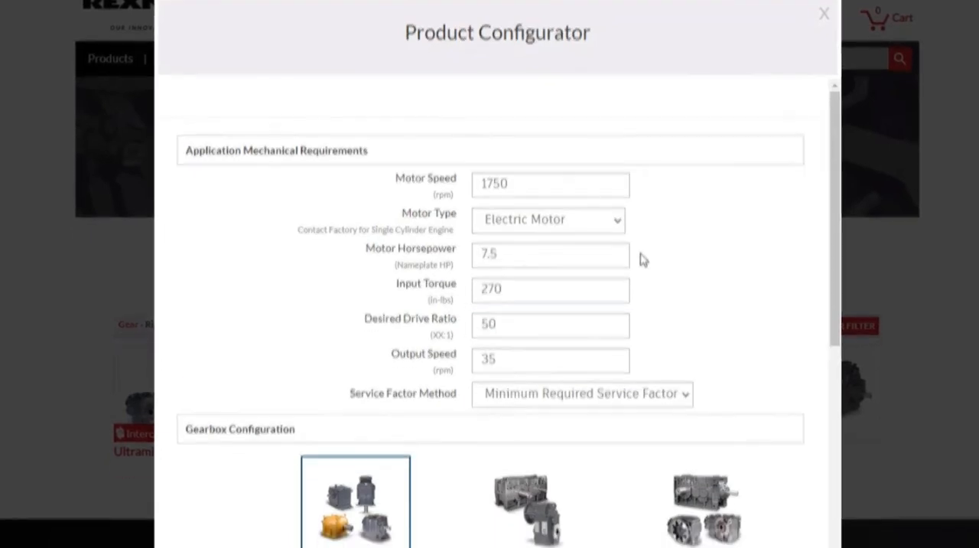
scroll(down, 3)
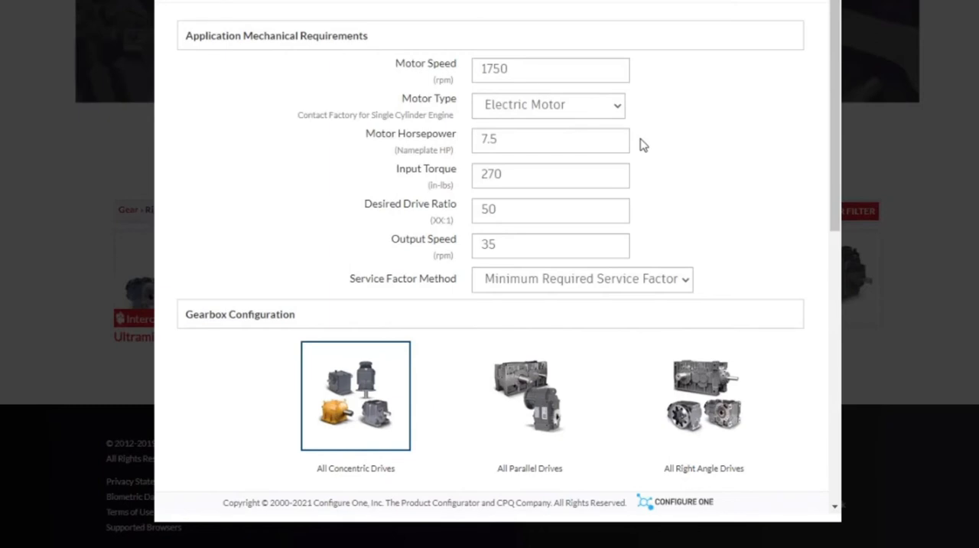
mouse_move(591, 293)
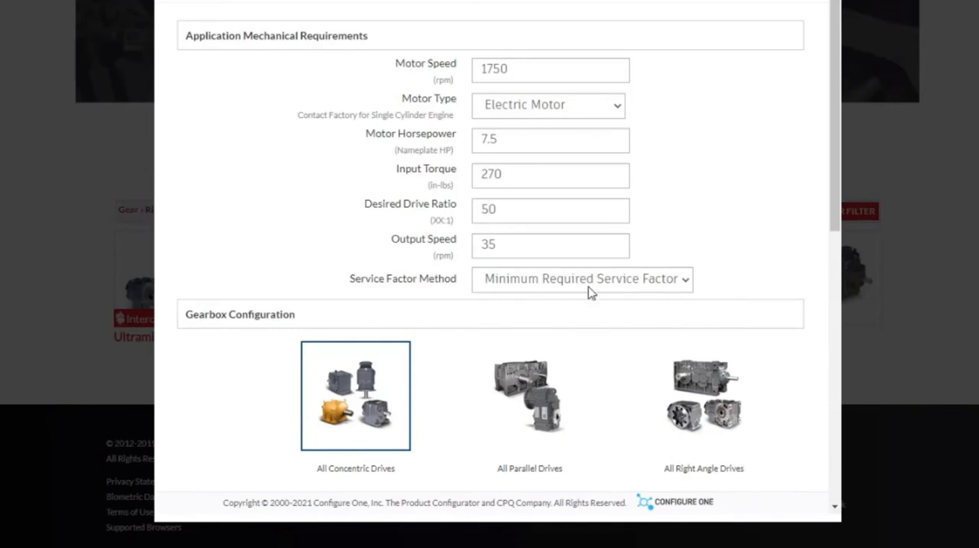
click(582, 278)
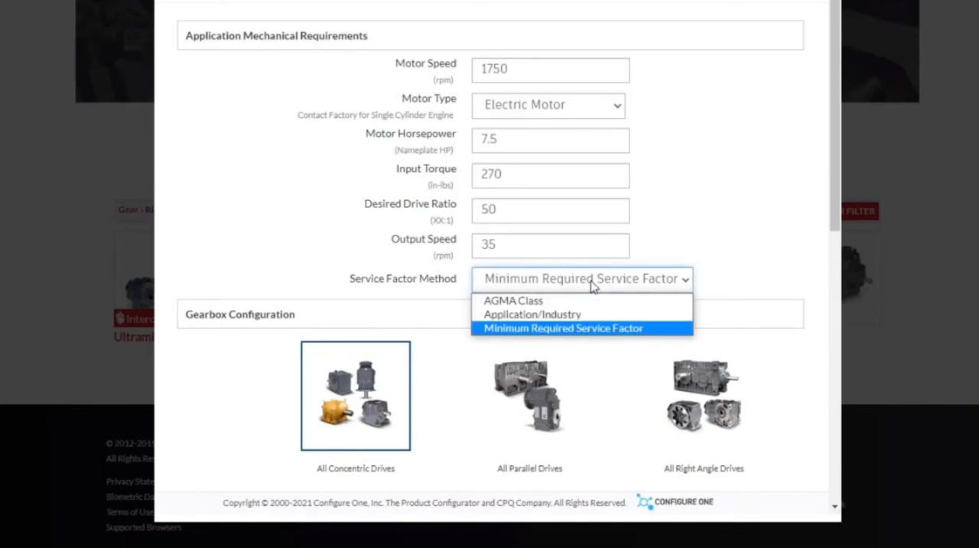
click(563, 327)
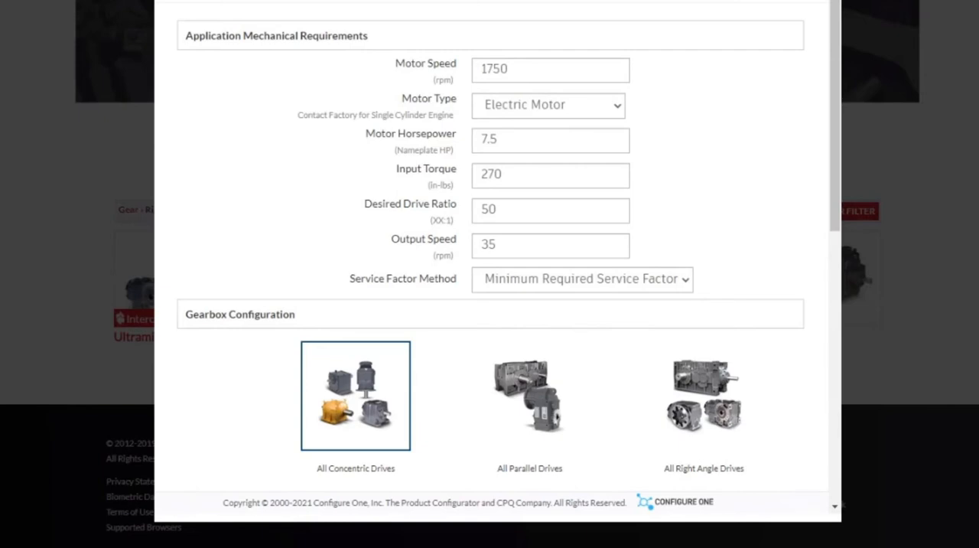
Restrict the gearbox configuration to All Right Angle Drives.
scroll(down, 3)
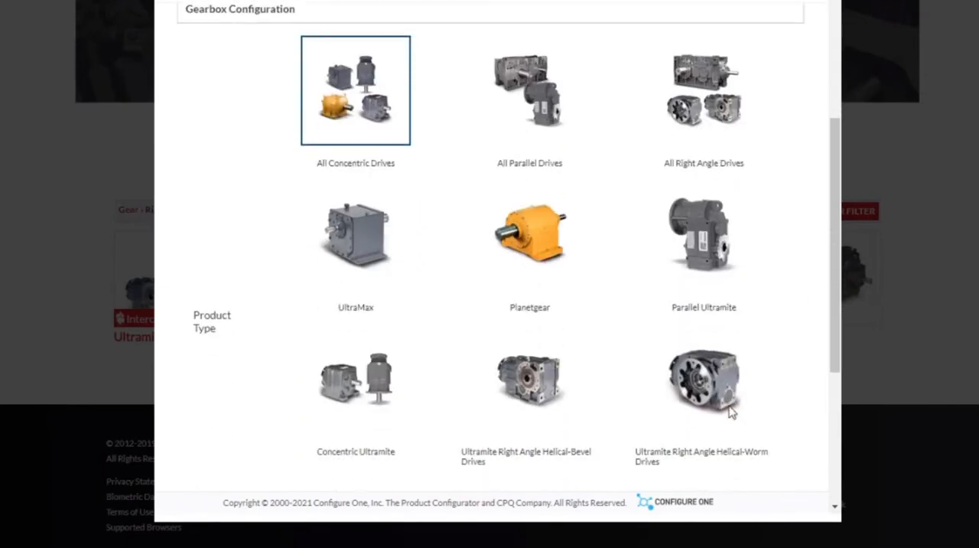
mouse_move(523, 339)
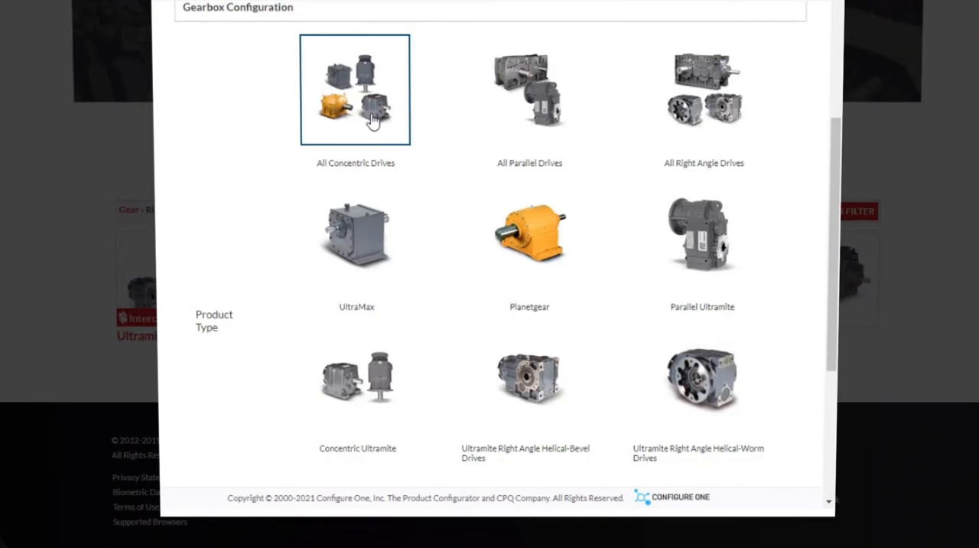
mouse_move(722, 107)
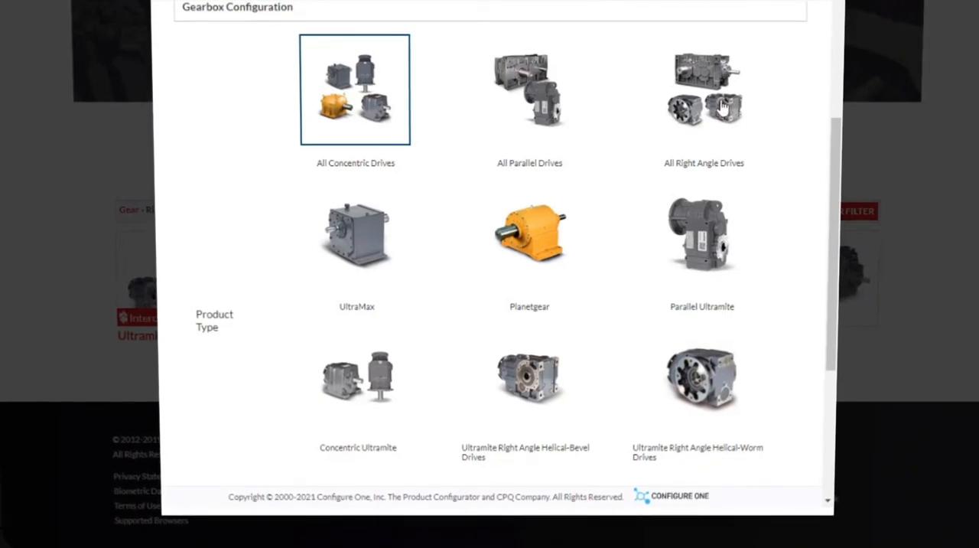
click(703, 88)
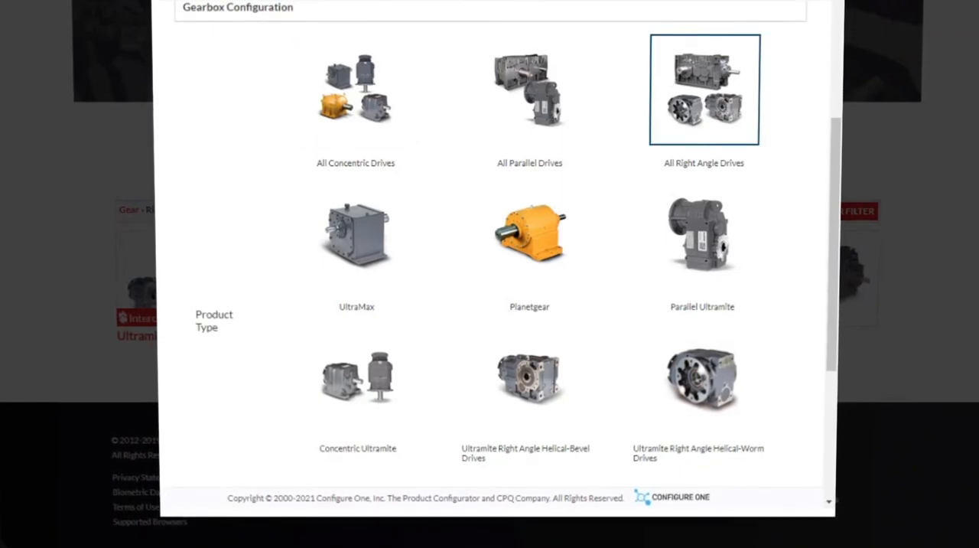
scroll(down, 3)
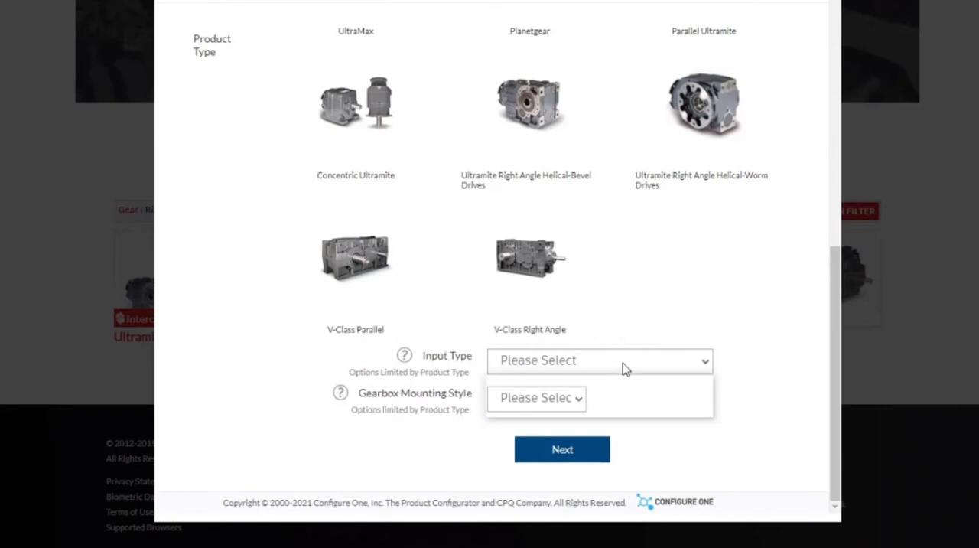
Set Input Type to C-Face Motor Adapter and Gearbox Mounting Style to Shaft Mount.
click(600, 359)
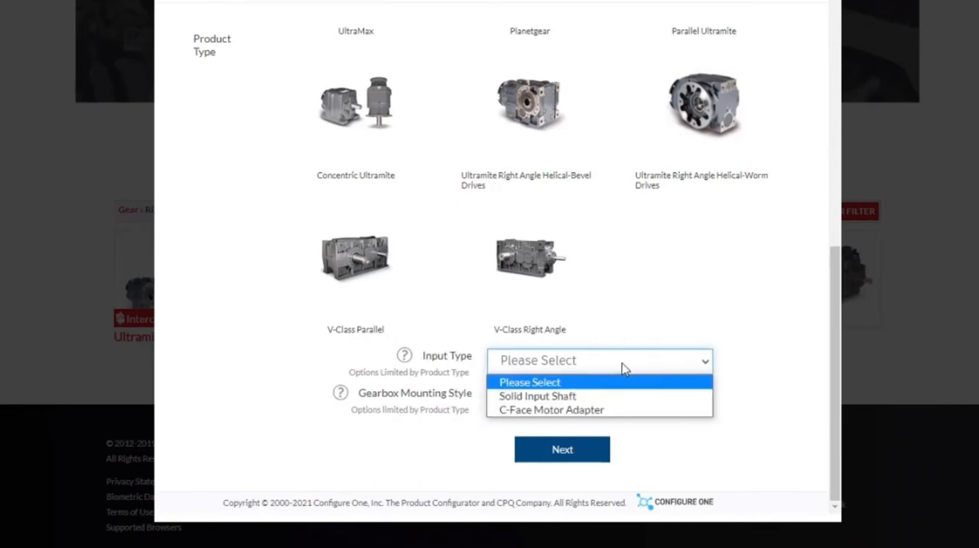
click(551, 410)
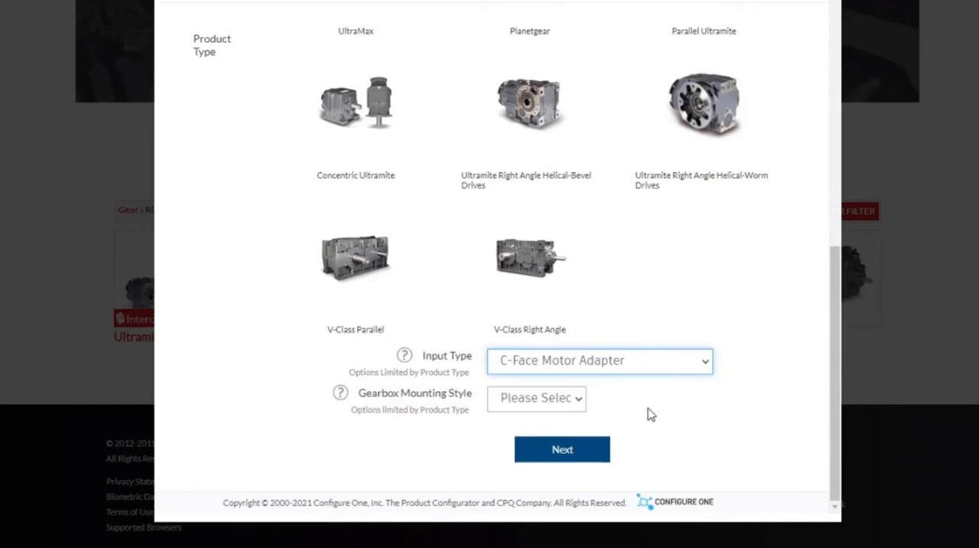
mouse_move(587, 411)
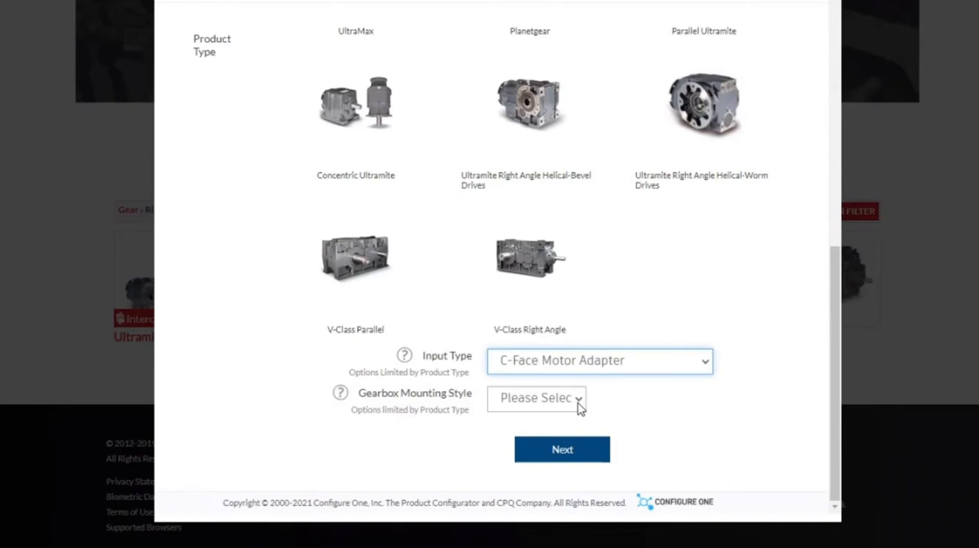
click(536, 398)
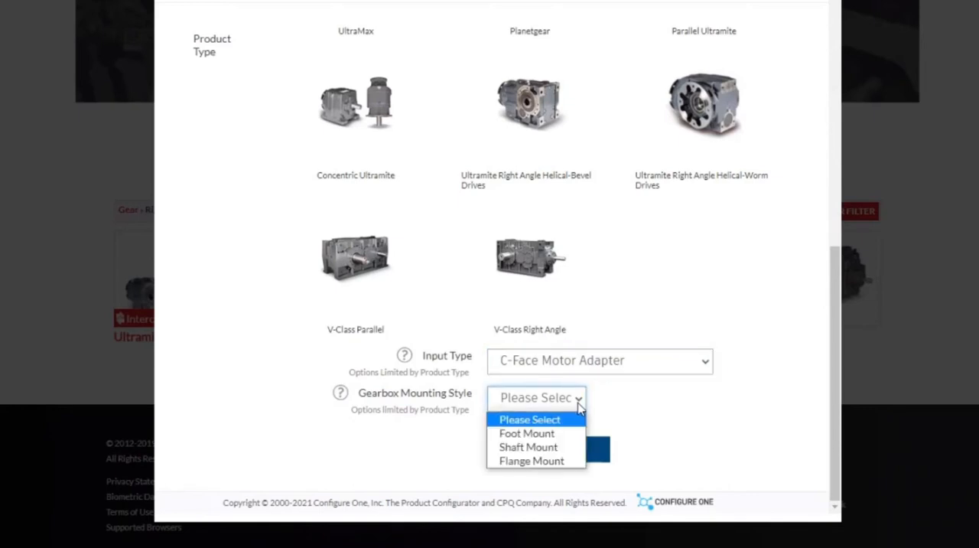
click(528, 446)
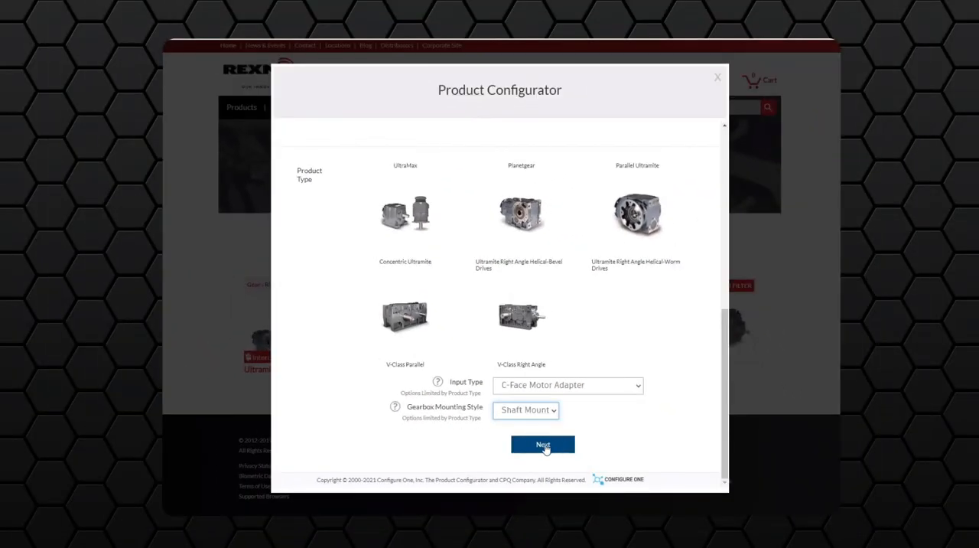
Continue to the next page, choose mounting position 2 and keep motor frame size 213TC.
click(542, 444)
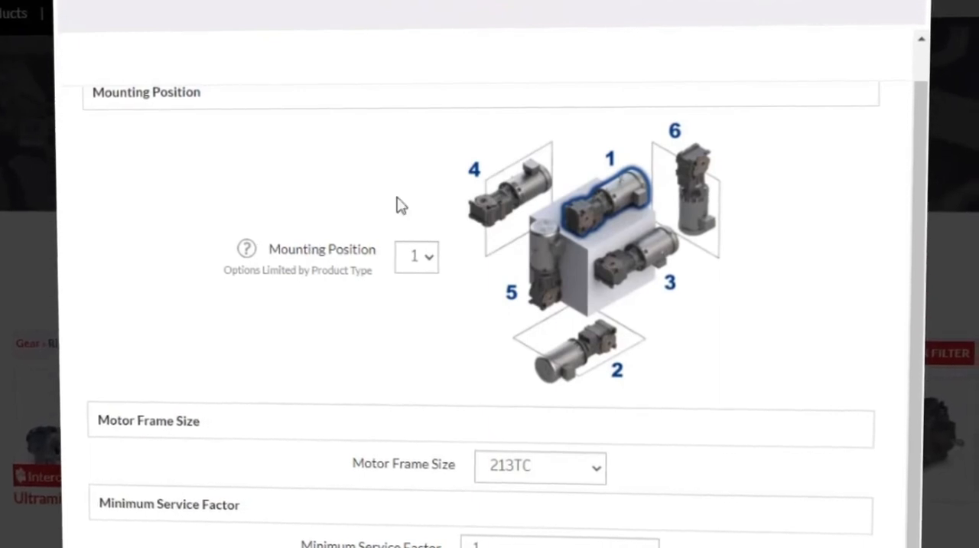
click(416, 256)
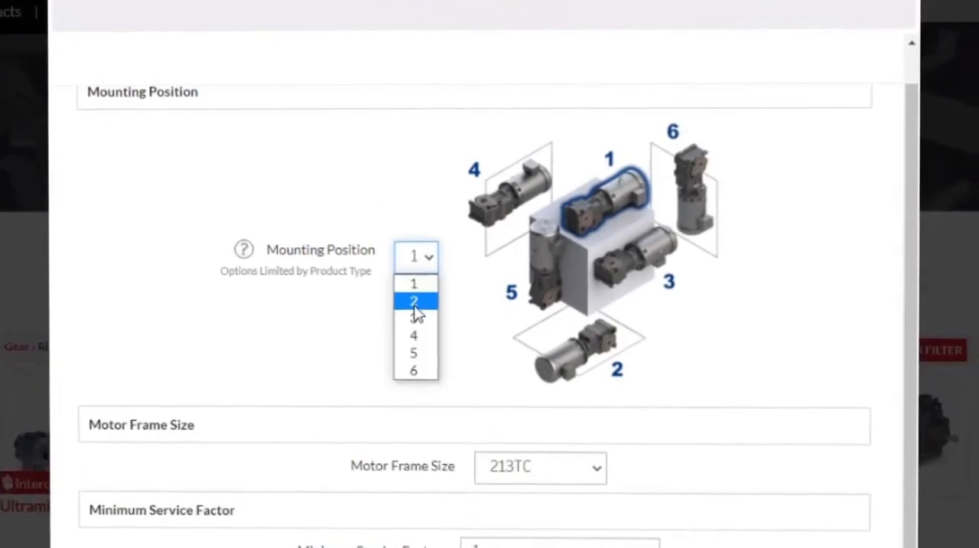
click(413, 300)
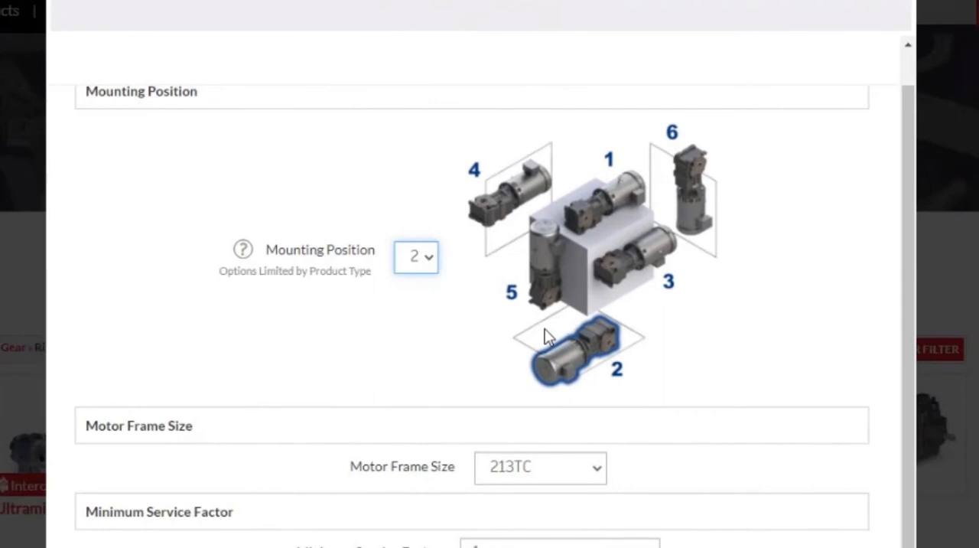
scroll(down, 3)
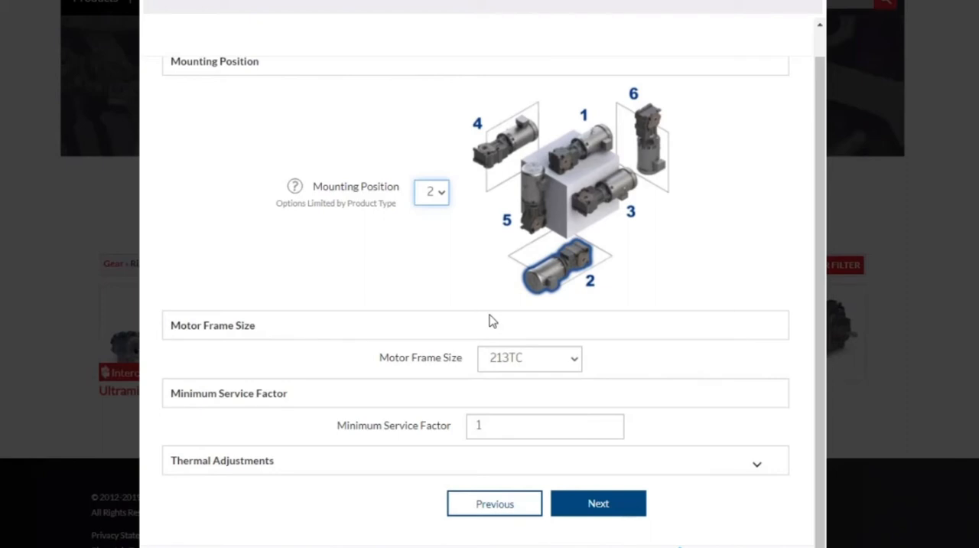
mouse_move(488, 312)
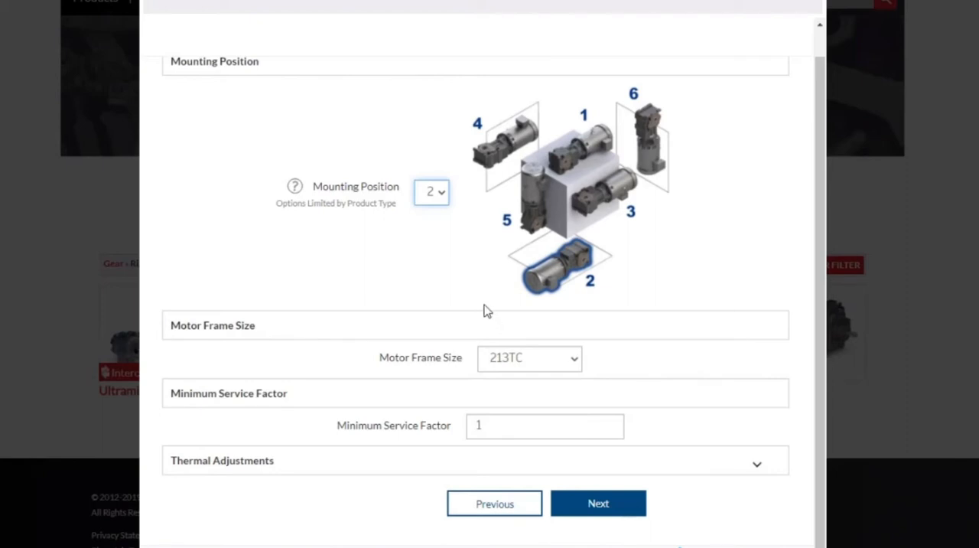
click(530, 358)
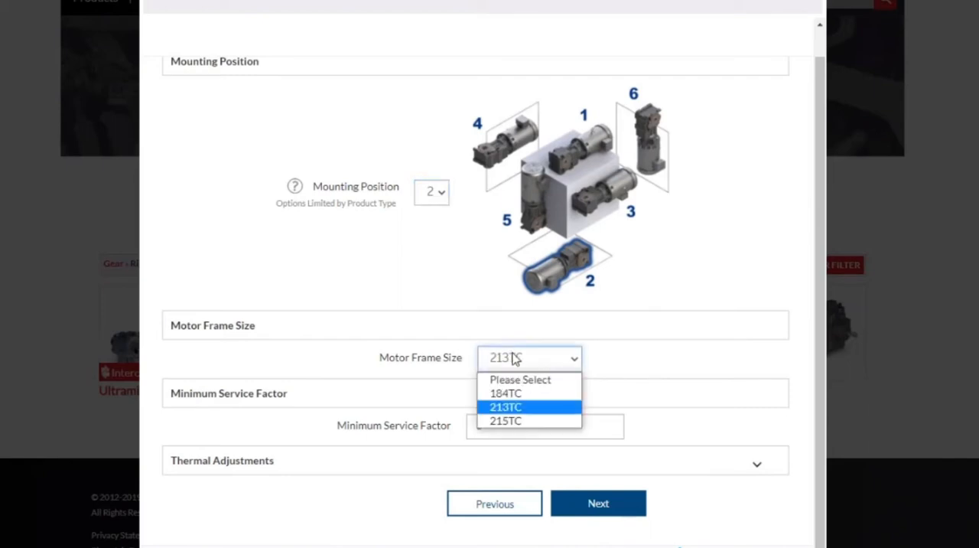
click(505, 407)
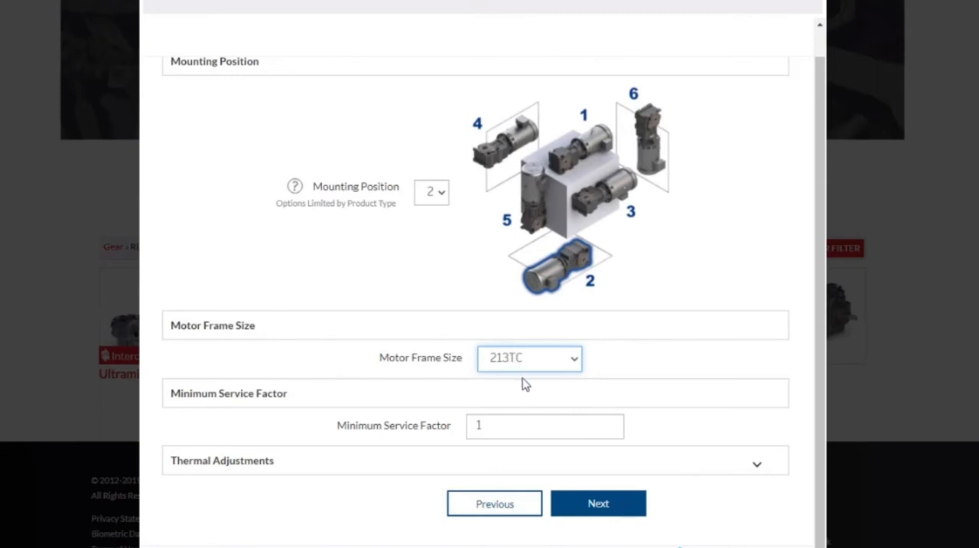
mouse_move(525, 413)
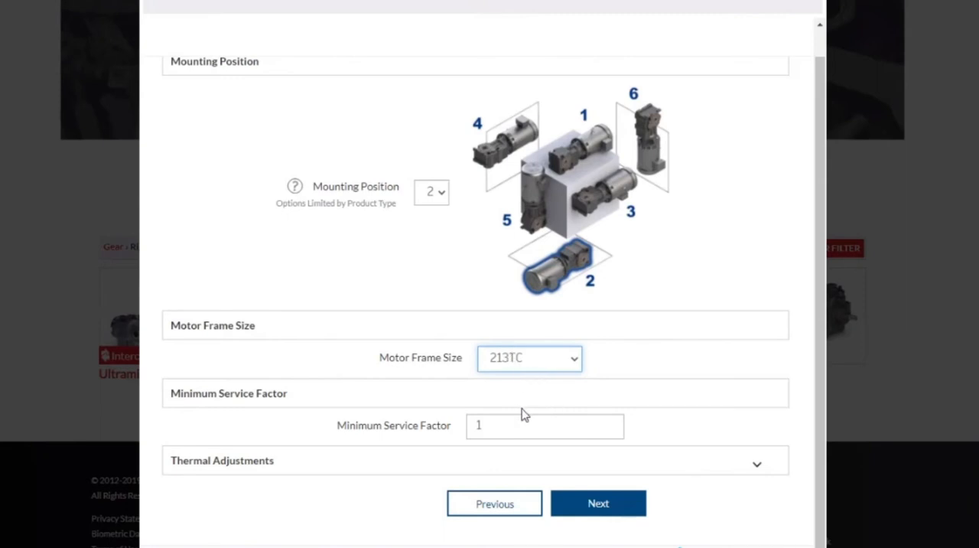
Set the Minimum Service Factor to 1.25.
click(545, 425)
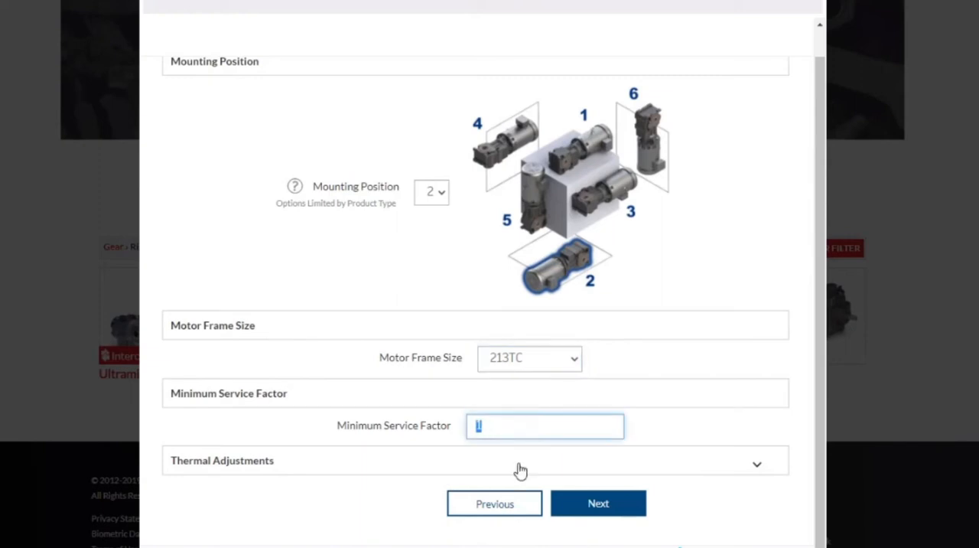
text(1.25)
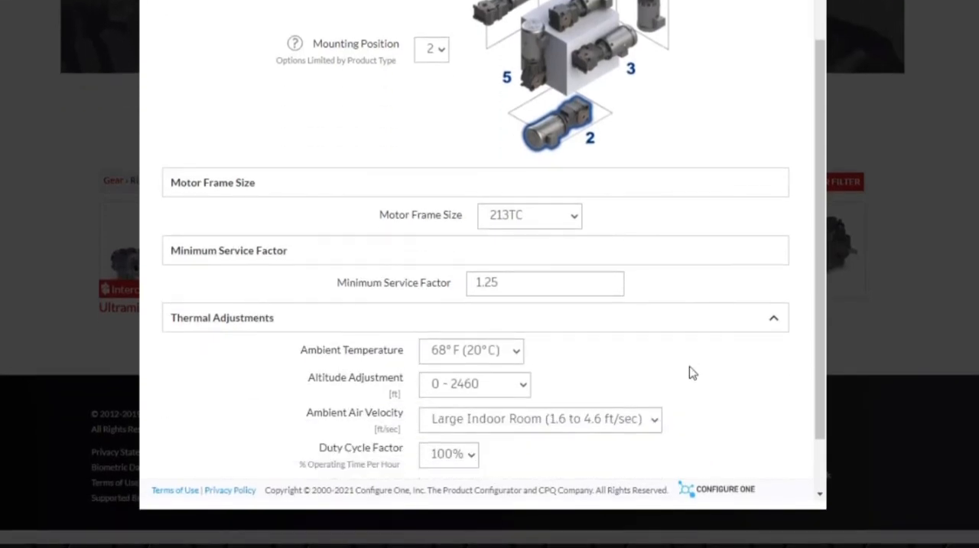
mouse_move(696, 367)
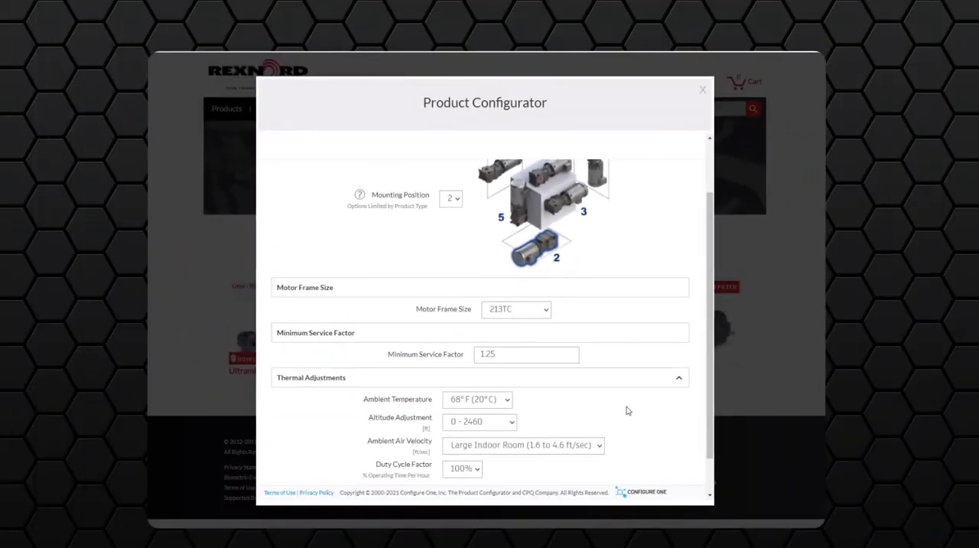
Submit the selections and start configuring the recommended 08UBXX3A Ultramite drive.
scroll(down, 3)
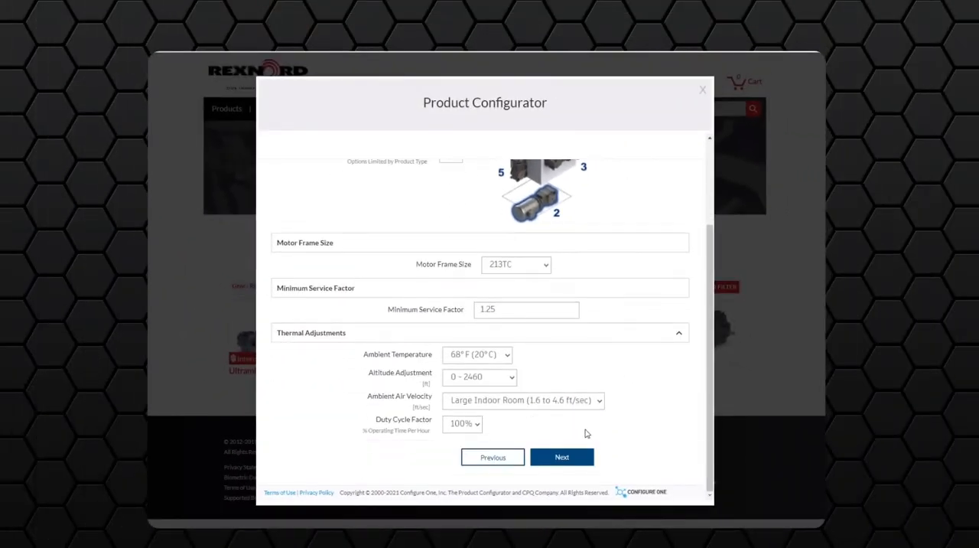
click(561, 456)
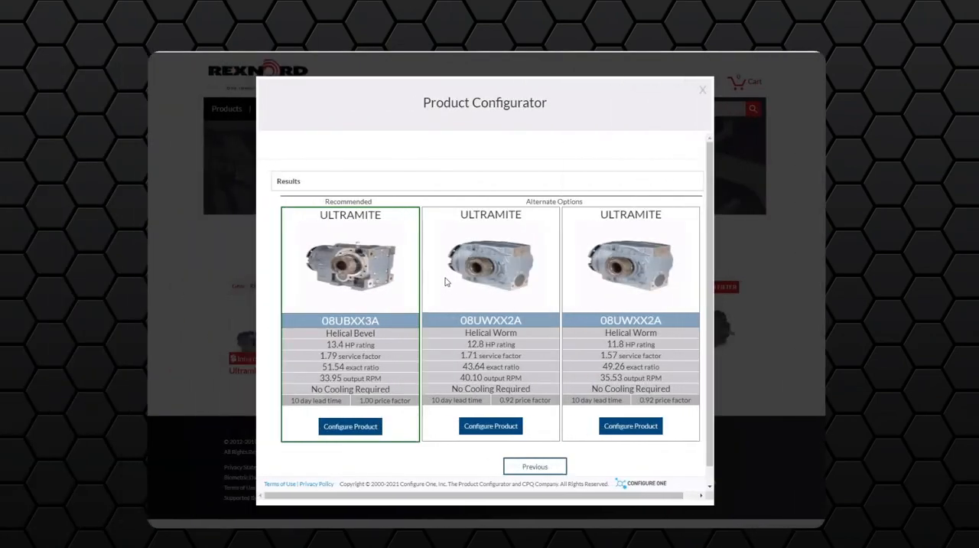
mouse_move(447, 282)
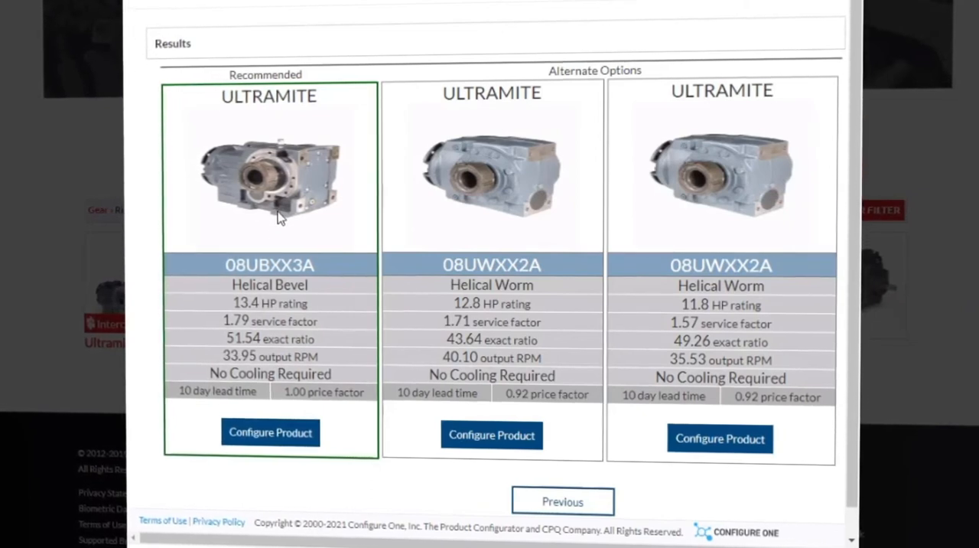
mouse_move(390, 196)
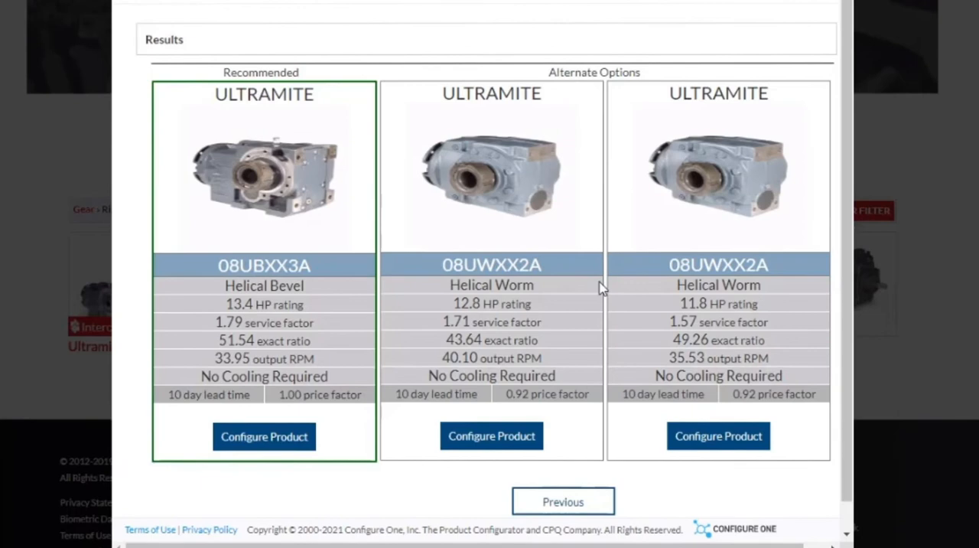
mouse_move(489, 358)
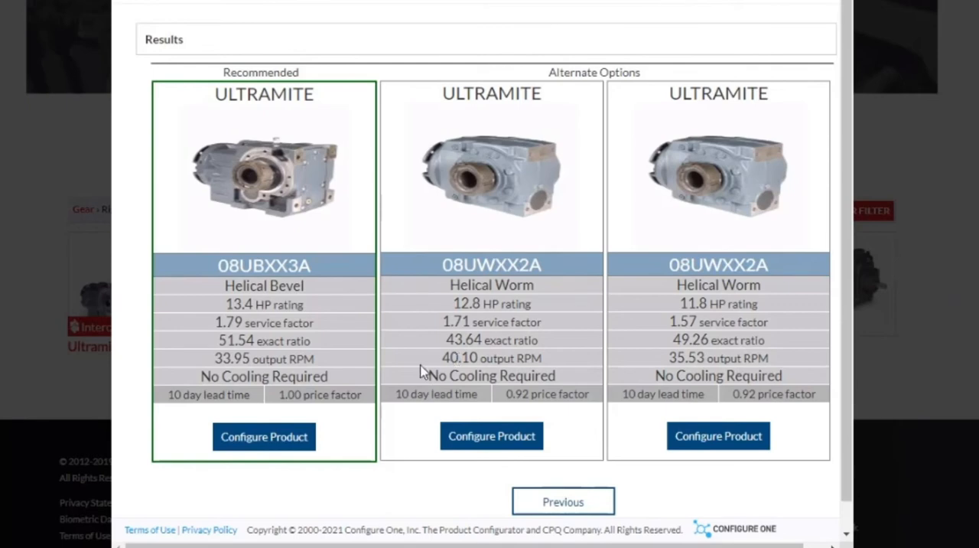
mouse_move(373, 380)
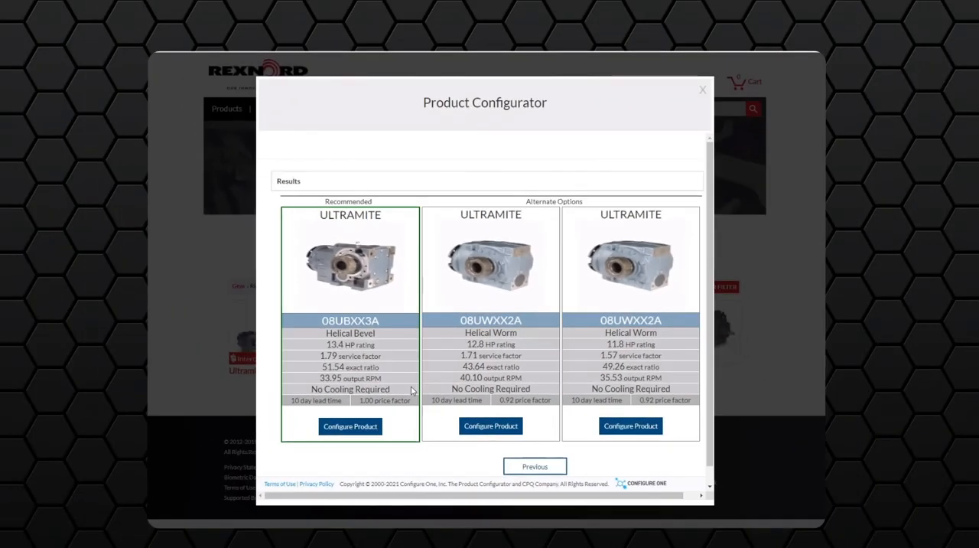
mouse_move(369, 414)
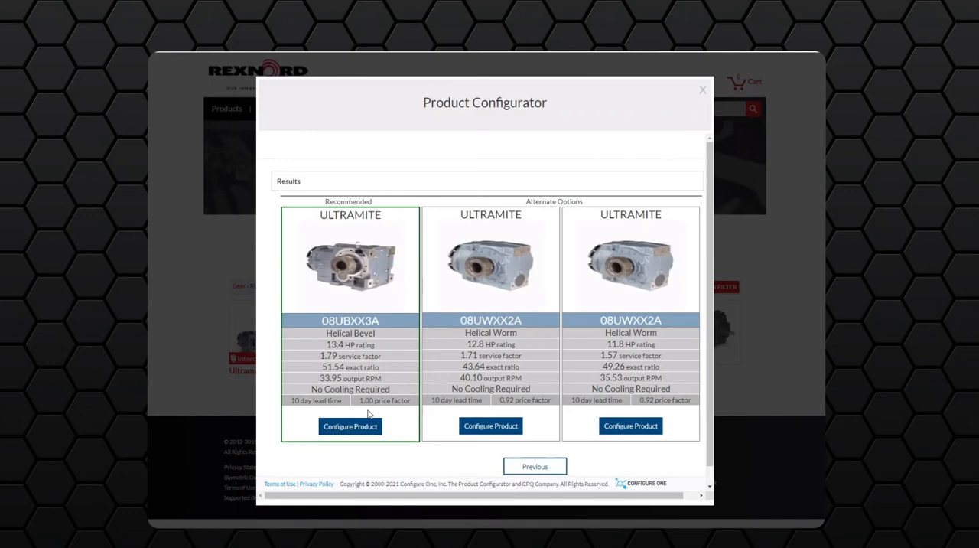
click(348, 425)
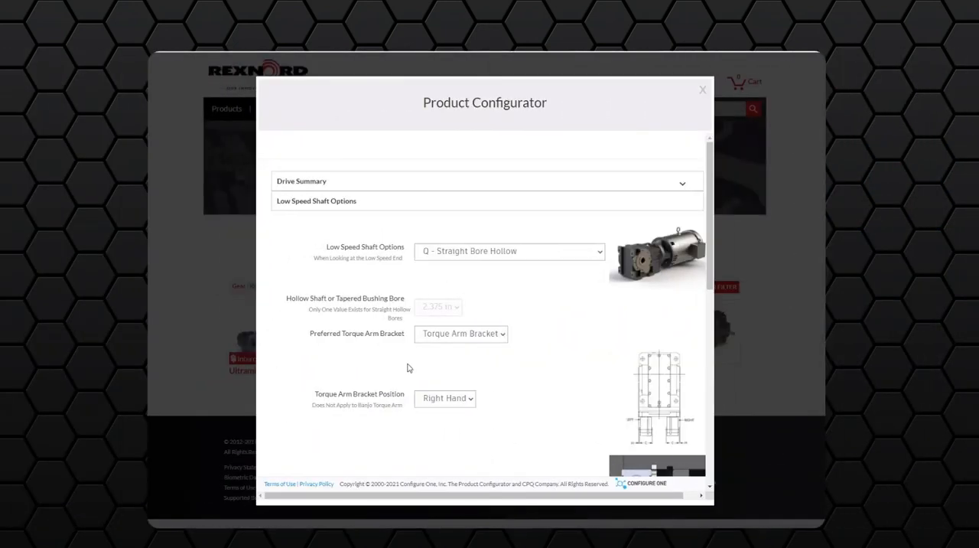
mouse_move(395, 377)
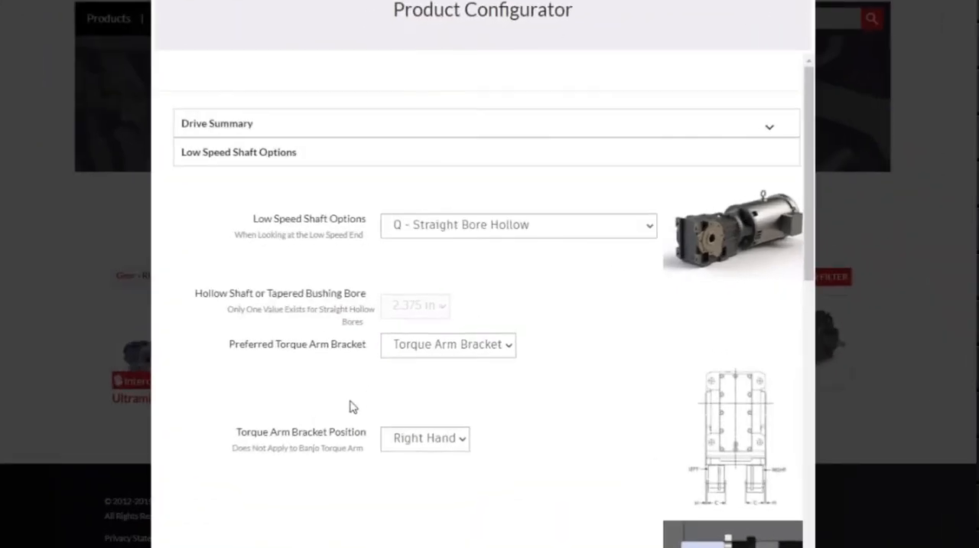
mouse_move(511, 302)
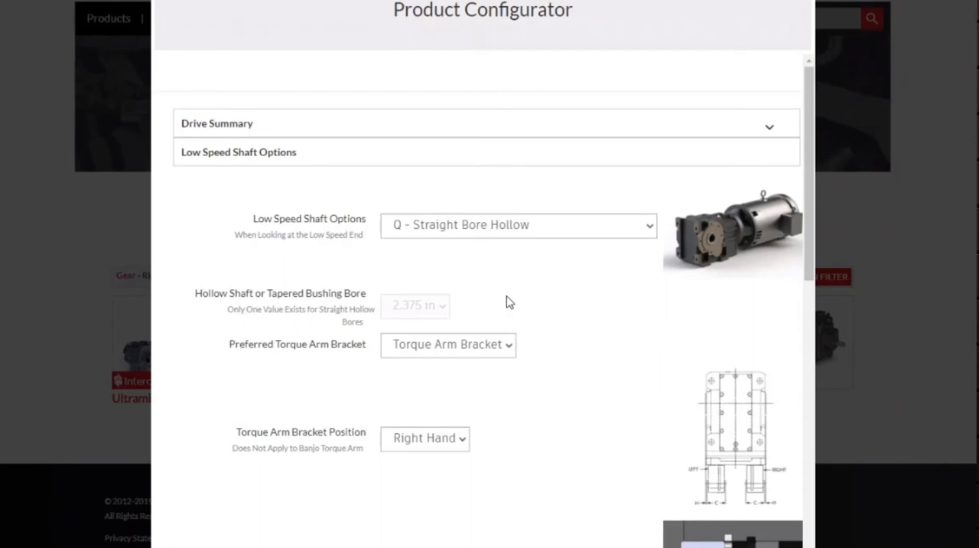
Keep Q - Straight Bore Hollow as the low speed shaft.
click(517, 223)
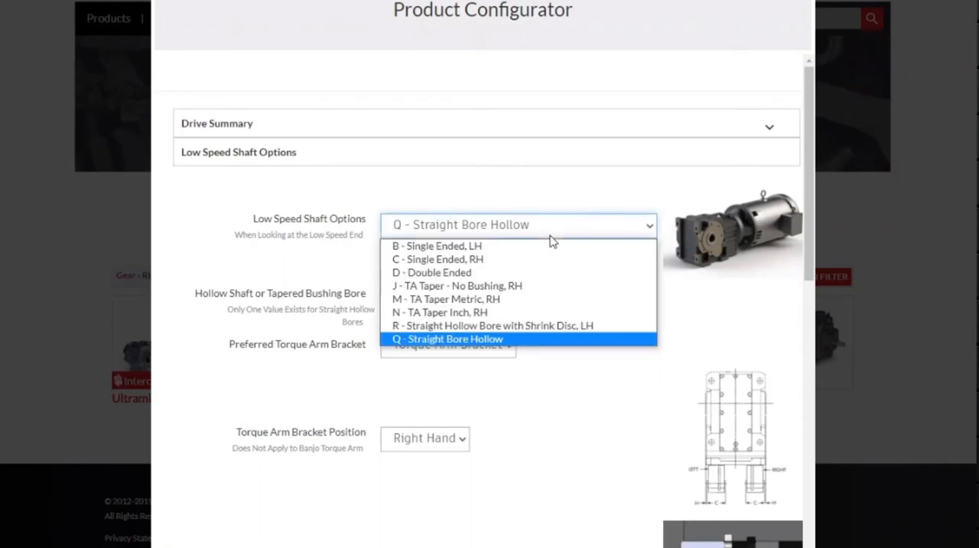
click(452, 340)
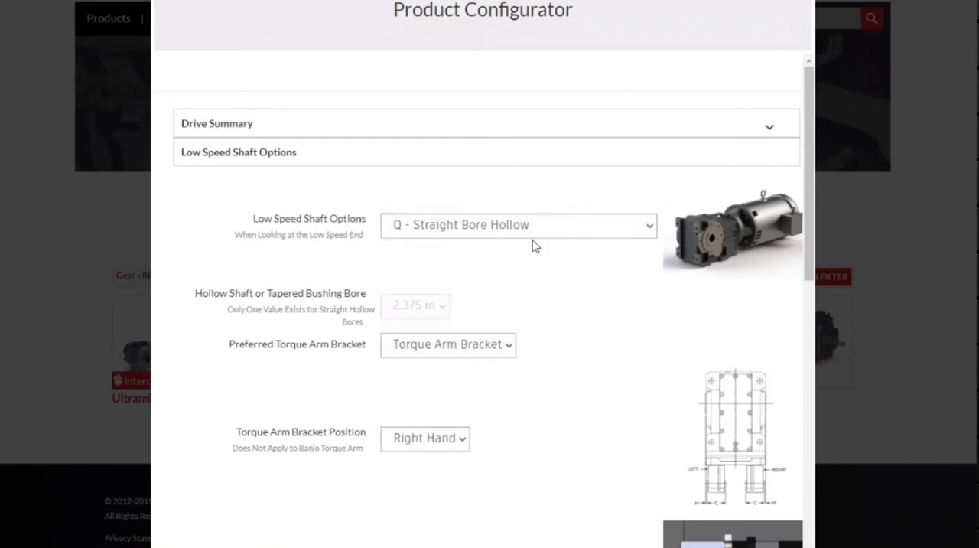
mouse_move(451, 324)
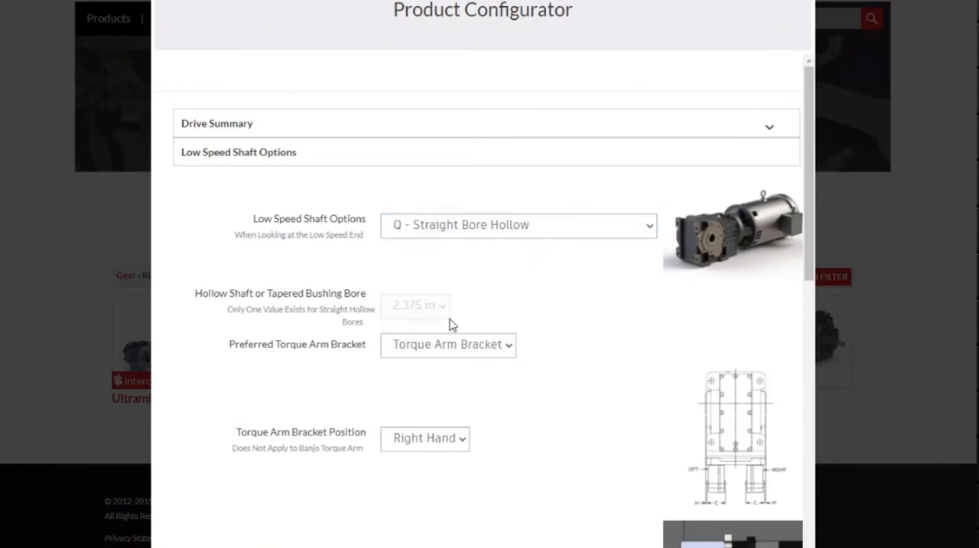
mouse_move(436, 324)
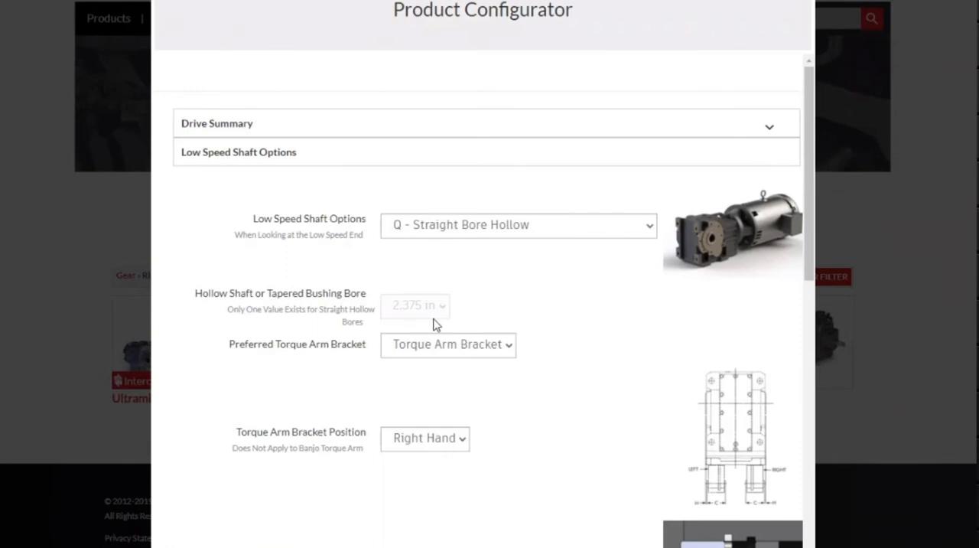
mouse_move(434, 344)
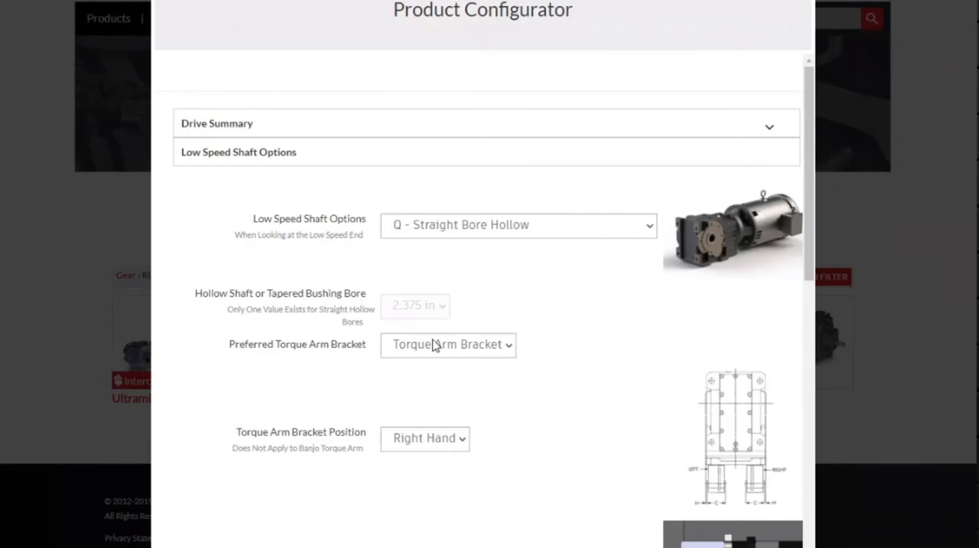
mouse_move(434, 339)
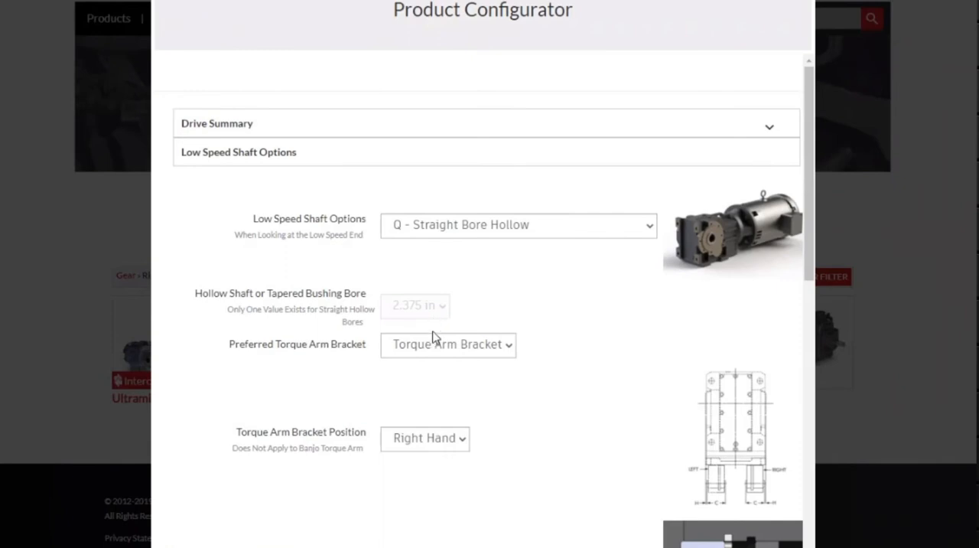
mouse_move(520, 306)
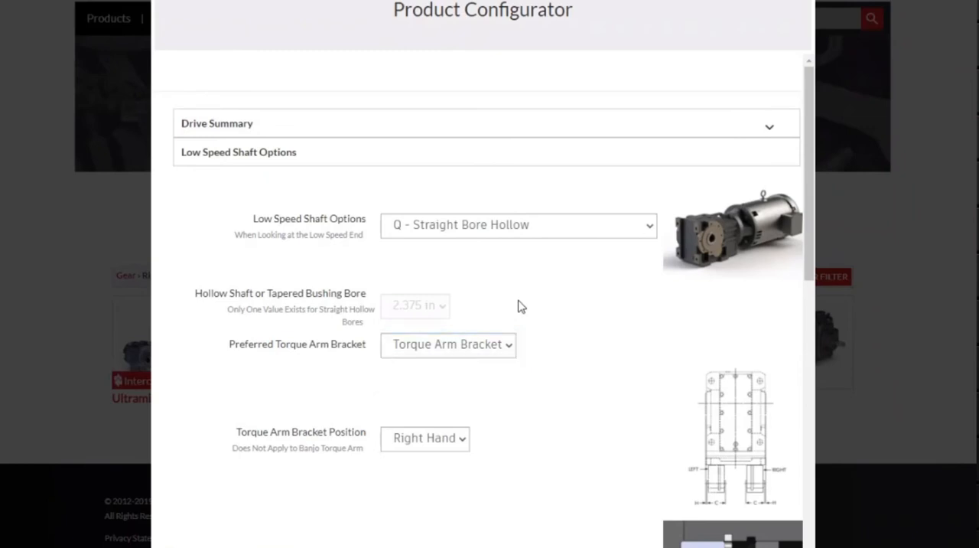
Set the Low Speed Seal Type to Double.
scroll(down, 3)
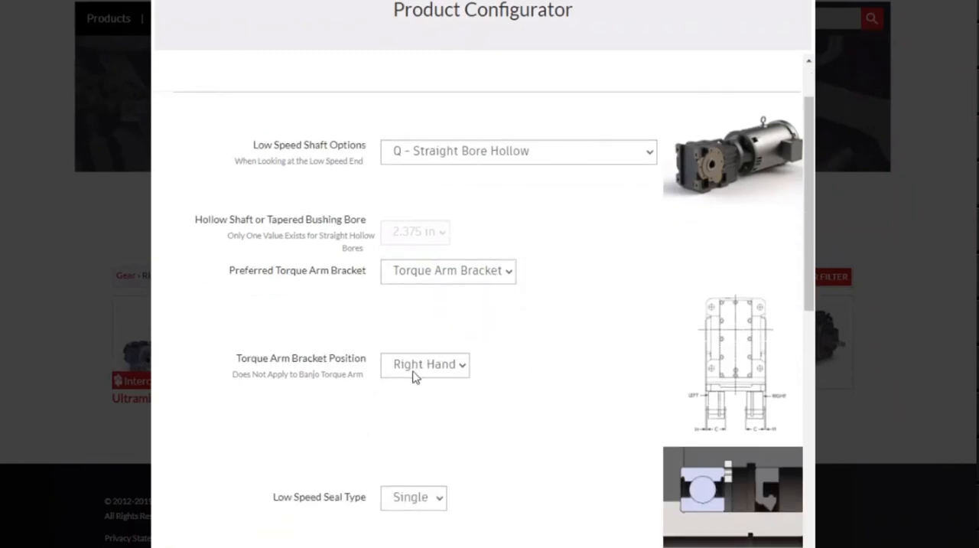
scroll(down, 3)
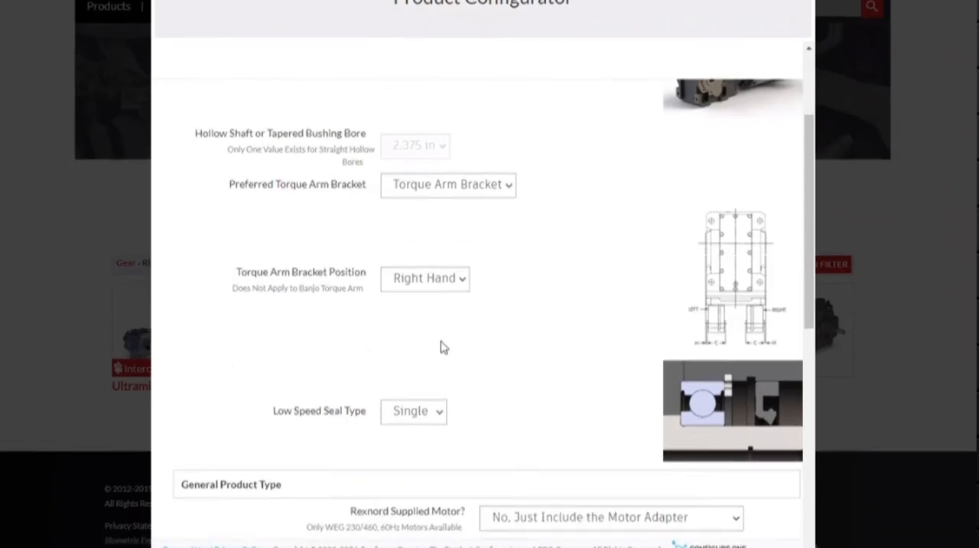
scroll(down, 3)
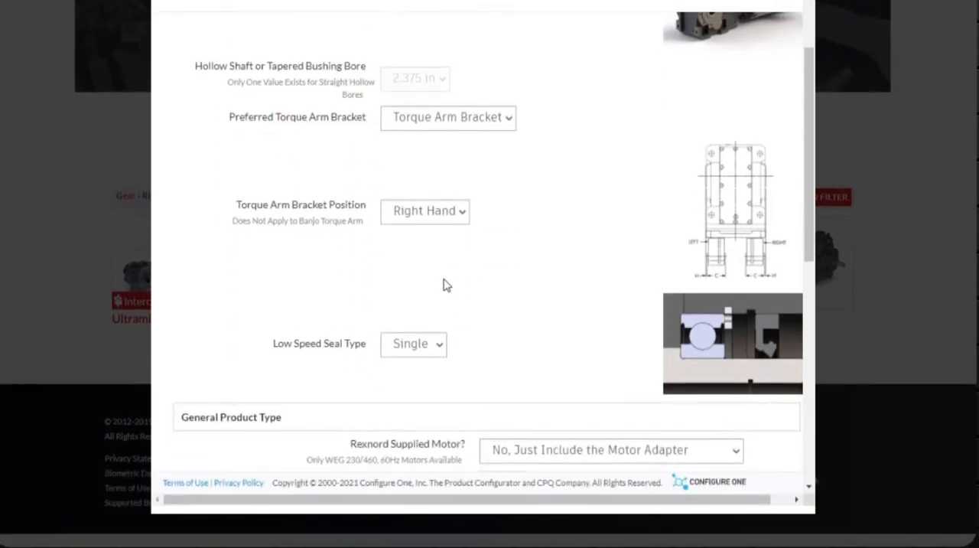
click(413, 343)
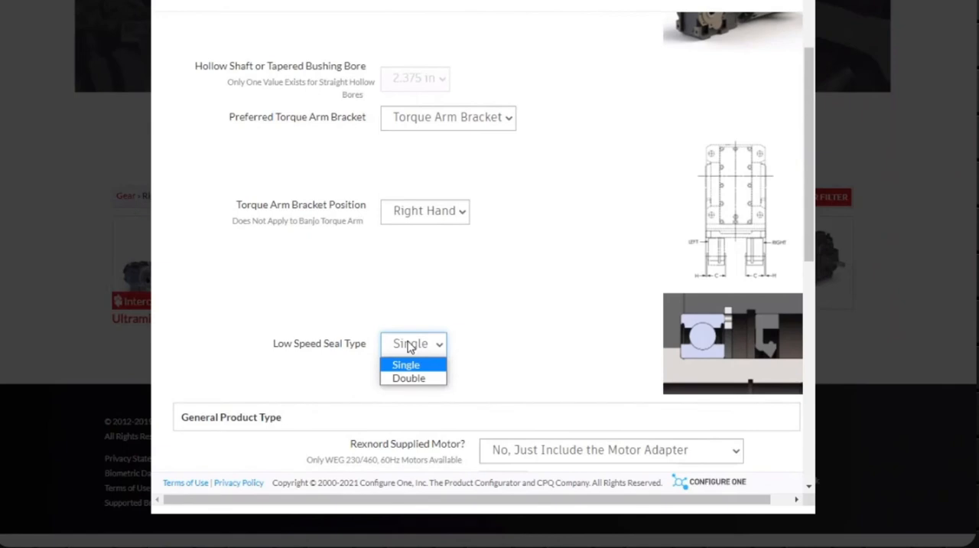
click(411, 378)
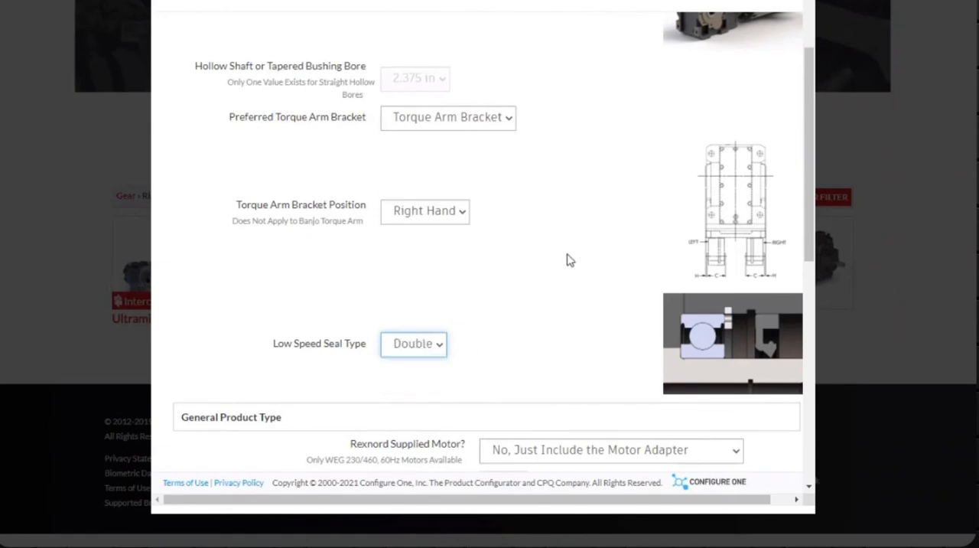
scroll(down, 3)
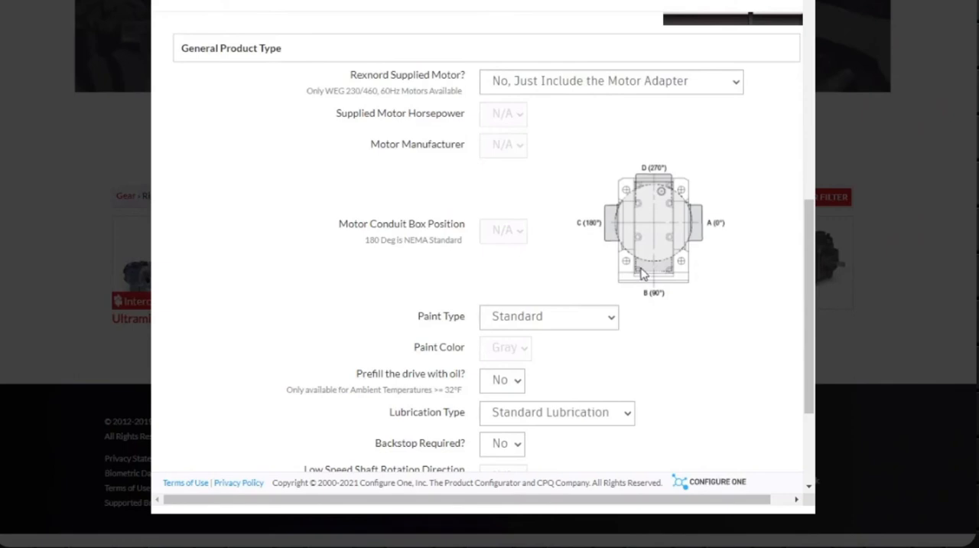
mouse_move(560, 224)
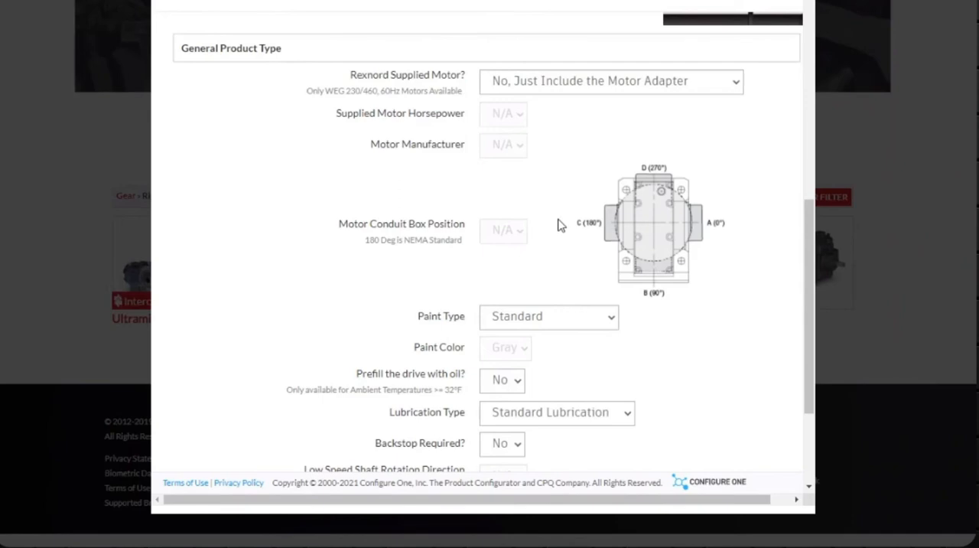
mouse_move(580, 97)
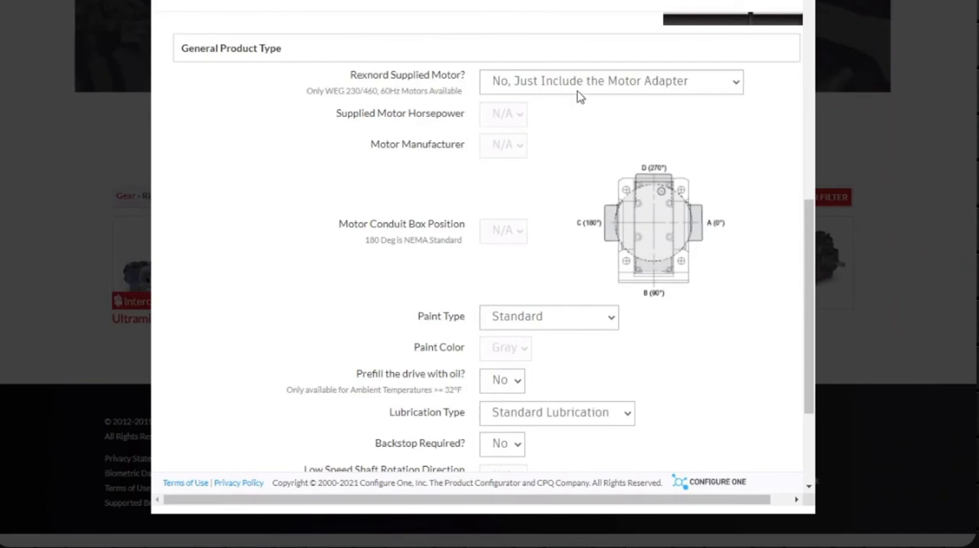
mouse_move(514, 204)
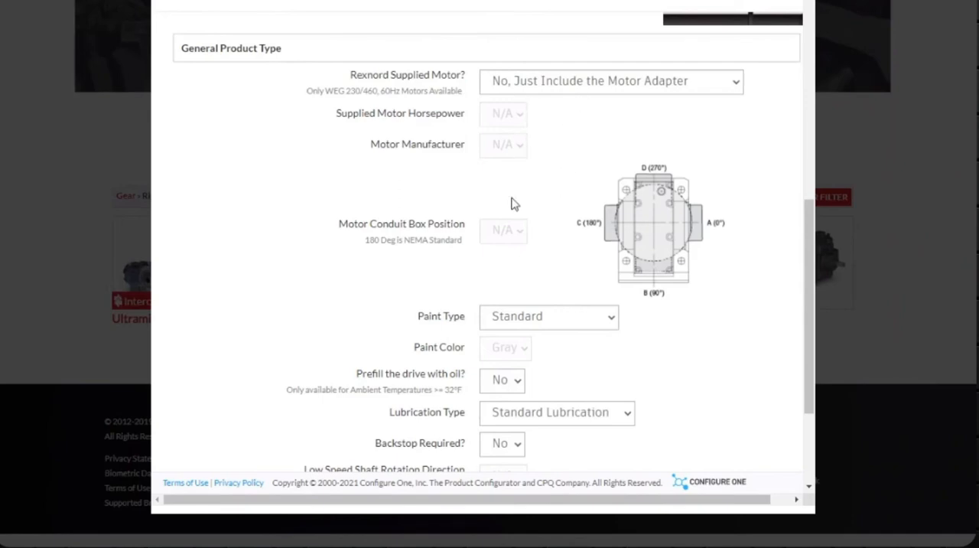
scroll(down, 3)
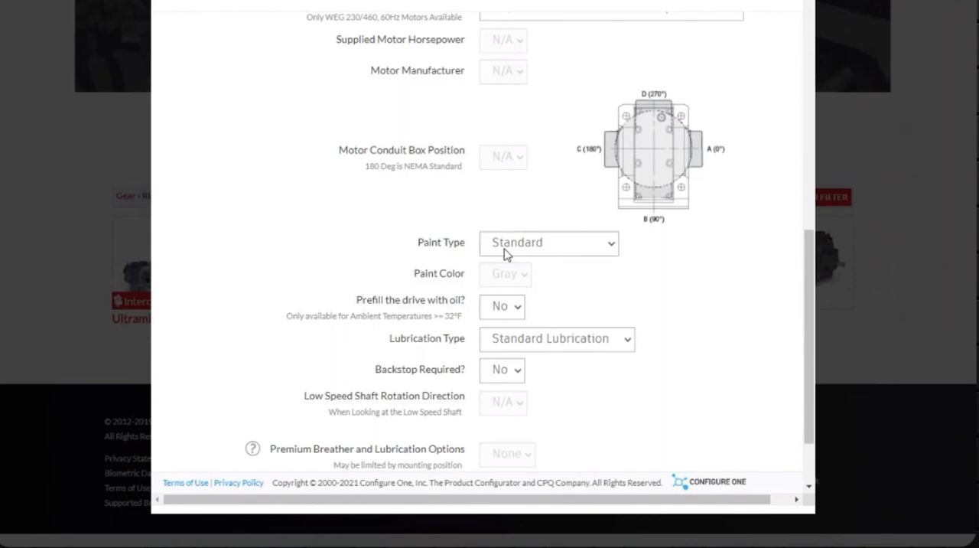
mouse_move(504, 295)
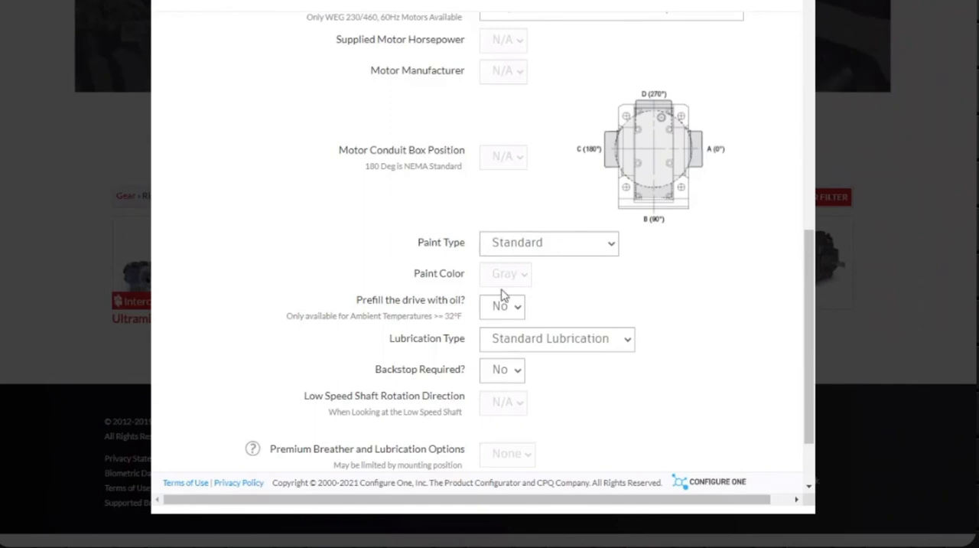
mouse_move(499, 315)
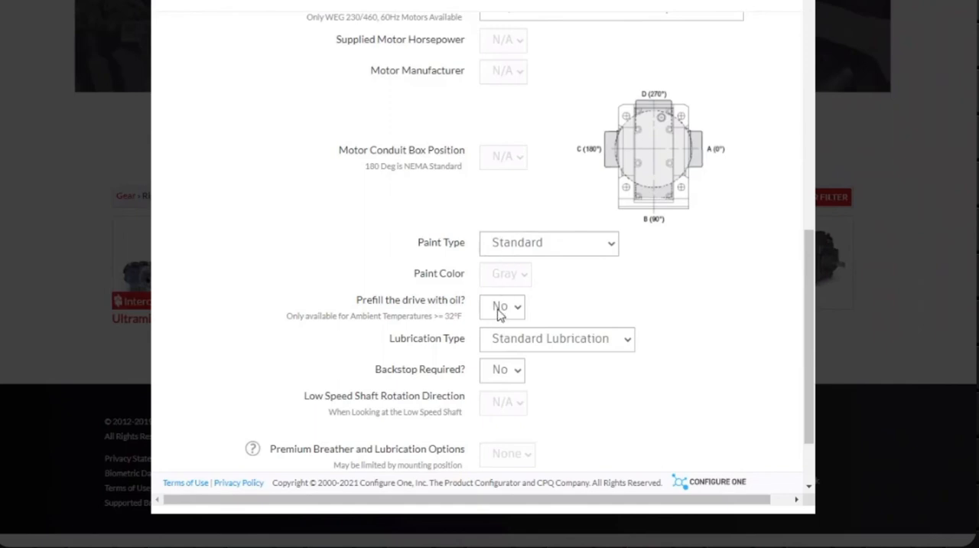
mouse_move(496, 288)
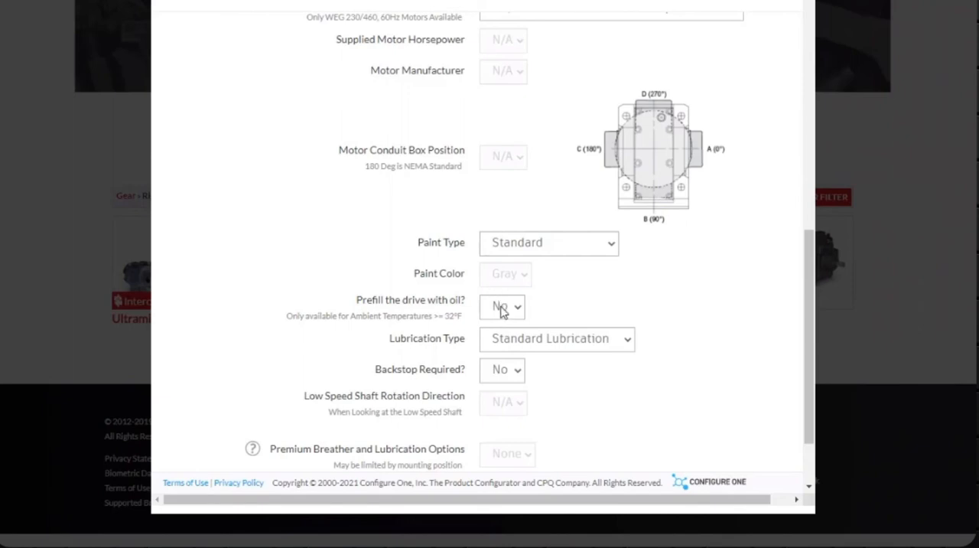
scroll(down, 3)
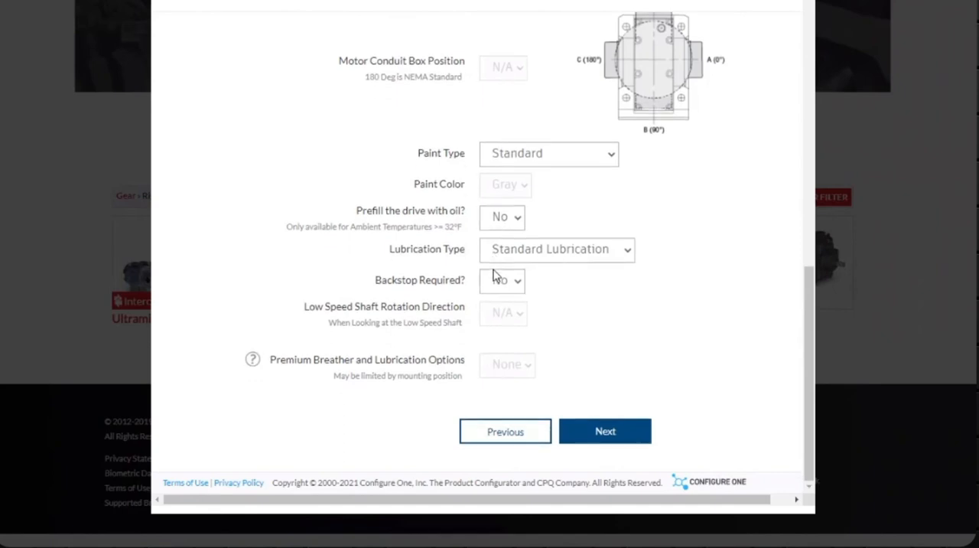
mouse_move(506, 297)
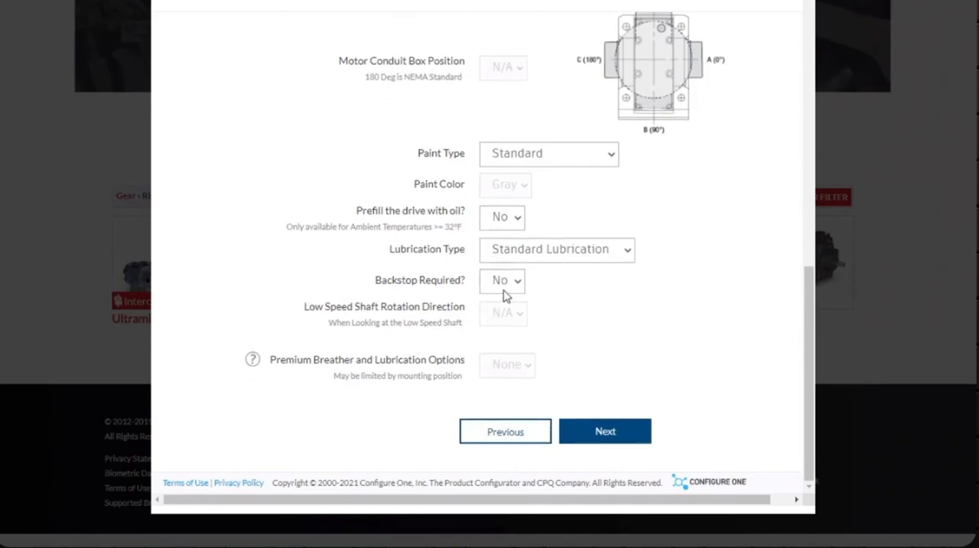
mouse_move(499, 297)
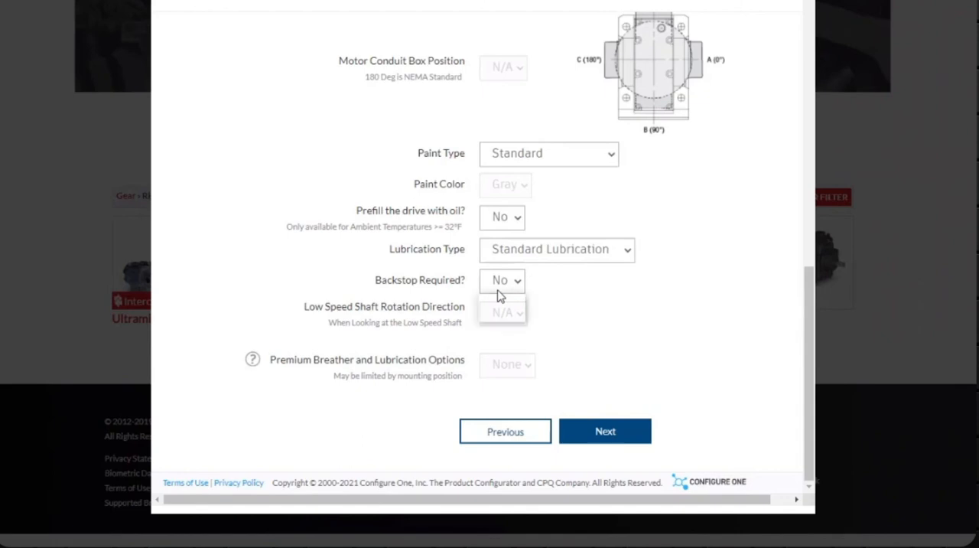
click(502, 280)
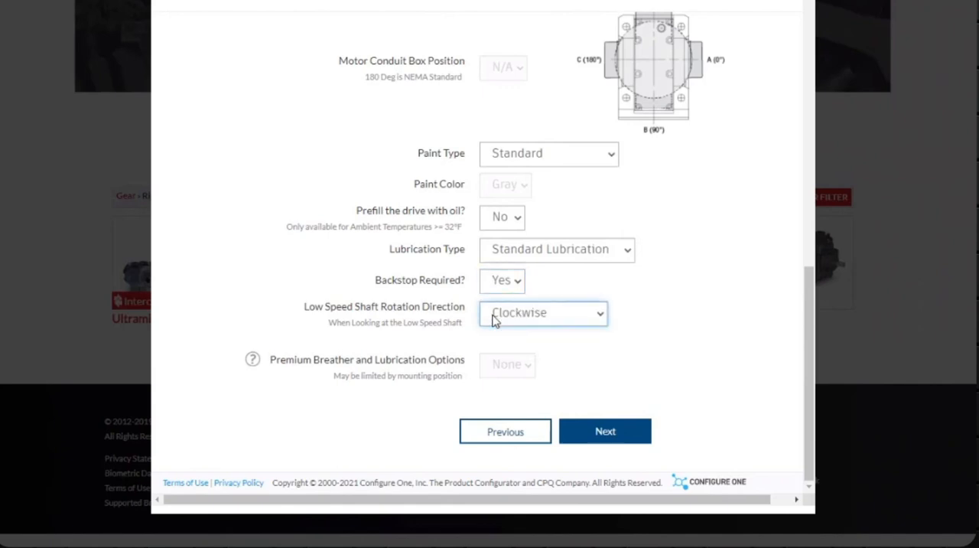
click(502, 280)
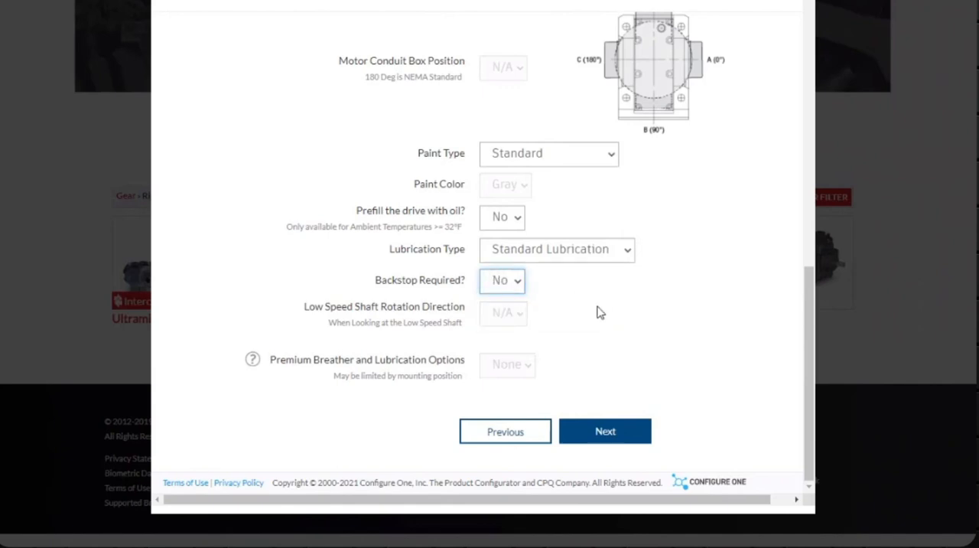
mouse_move(588, 337)
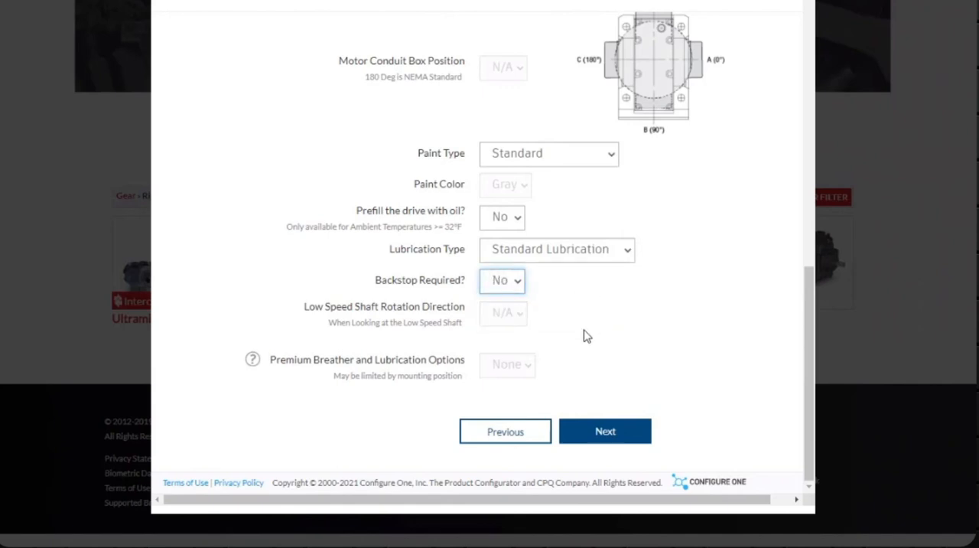
mouse_move(585, 342)
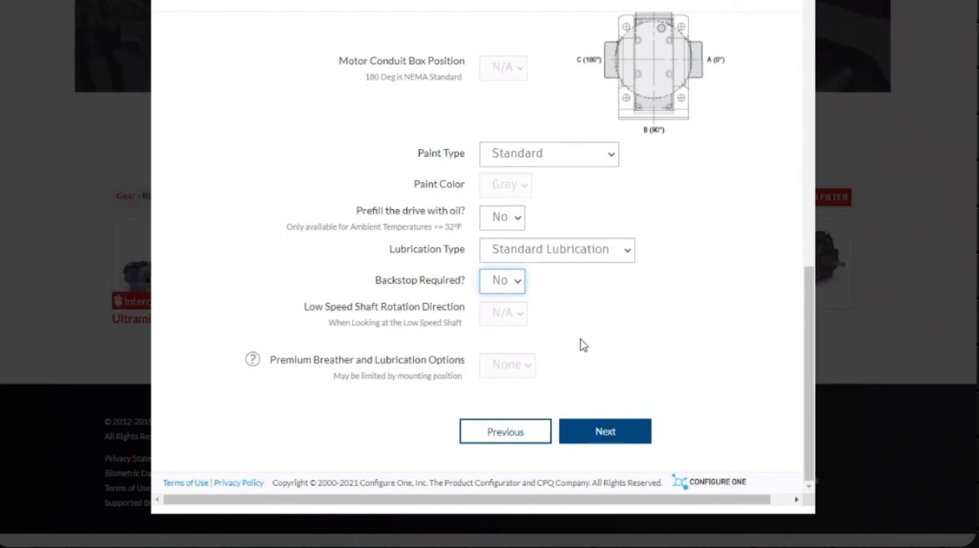
mouse_move(533, 364)
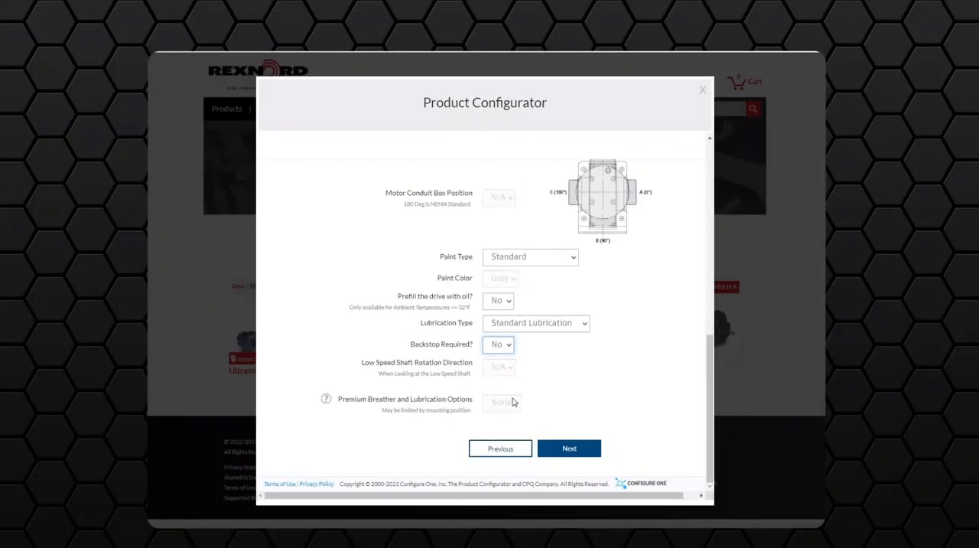
Submit the options to show Gear Drive Results for the 08UBXQ3A Ultramite drive.
click(569, 448)
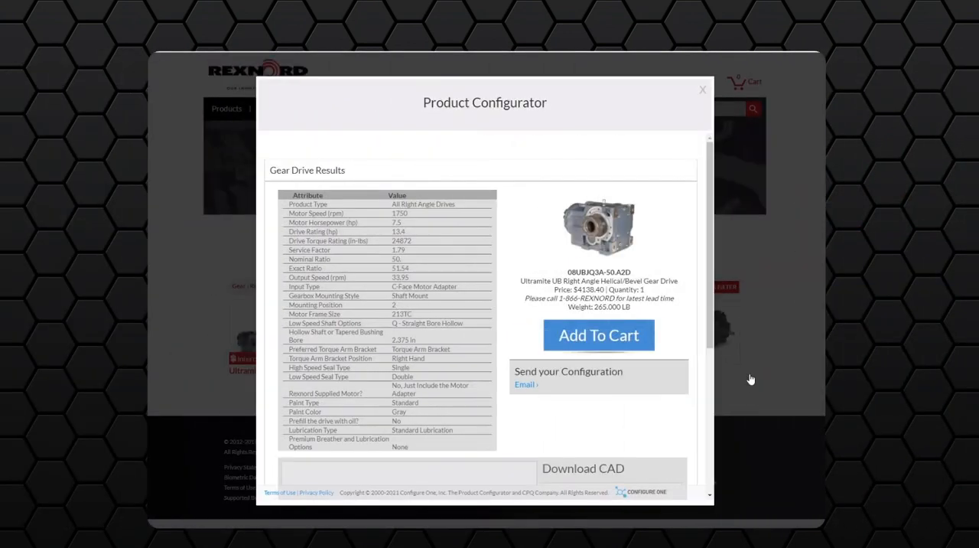
mouse_move(735, 376)
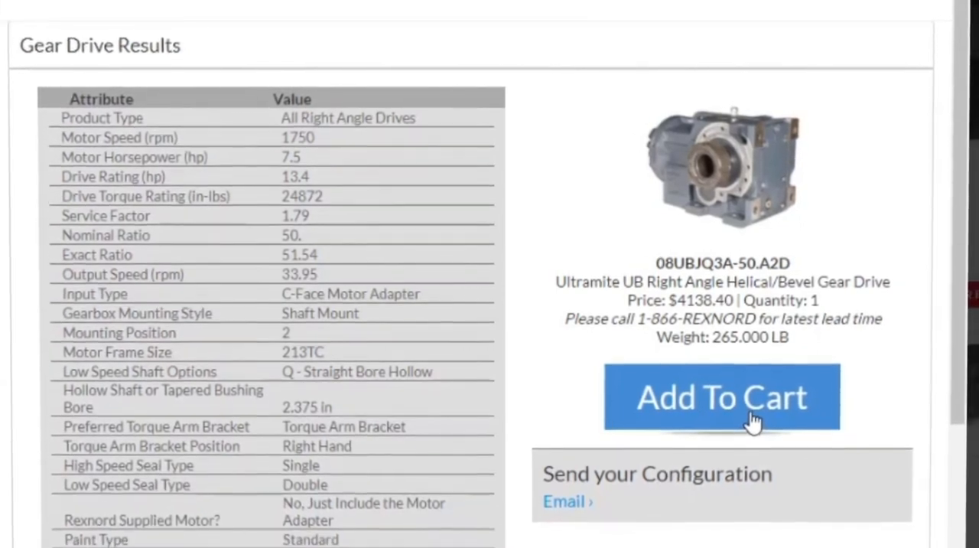
Inspect the rotated CAD preview and add the configured UB Ultramite drive to the cart.
scroll(down, 3)
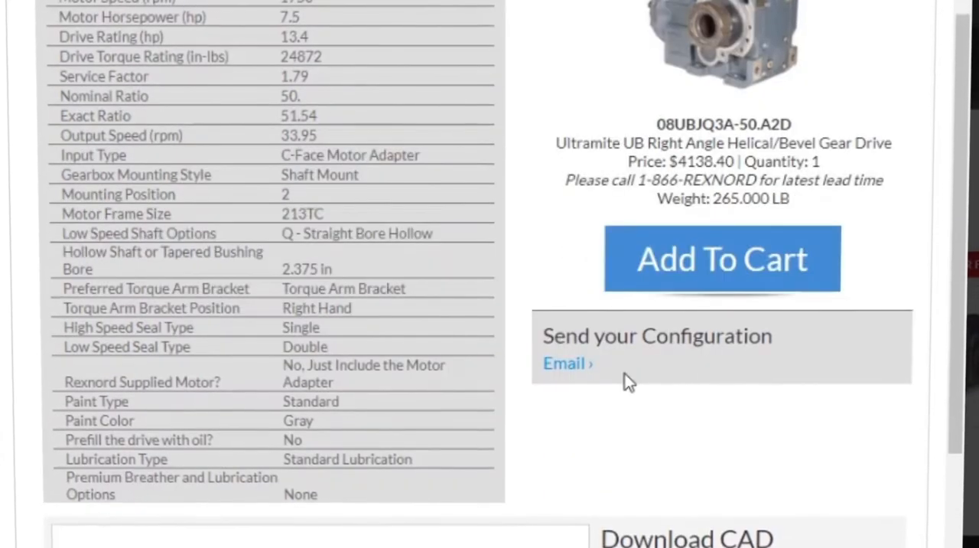
scroll(down, 3)
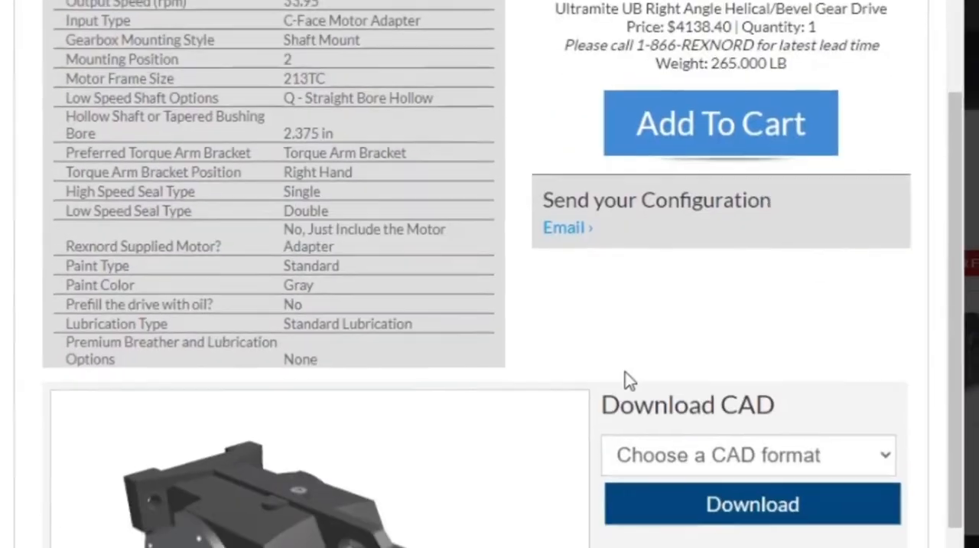
scroll(down, 3)
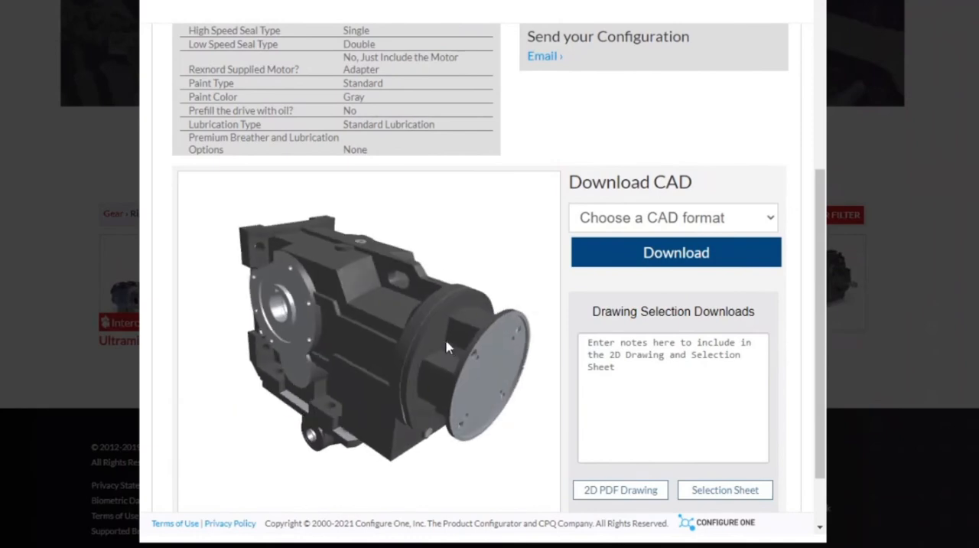
drag(447, 348, 520, 313)
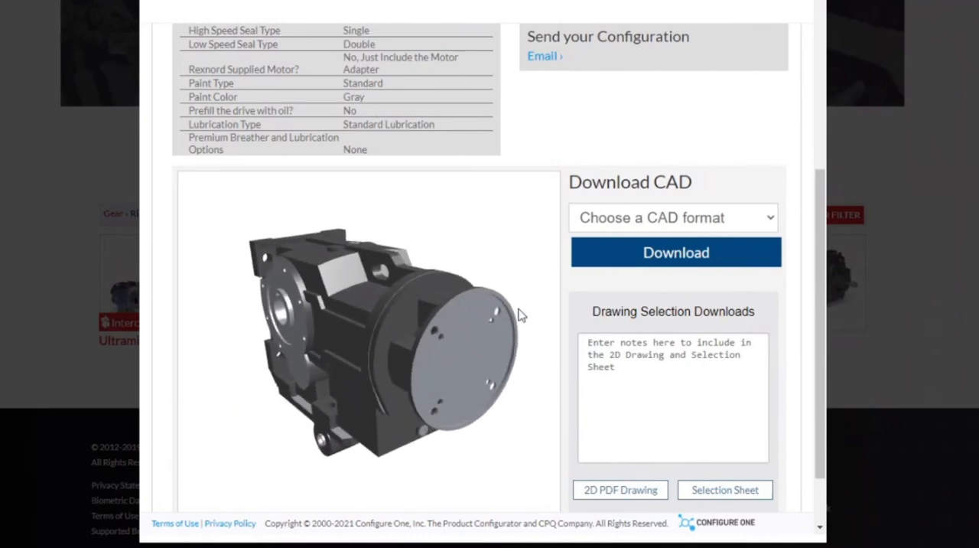
scroll(up, 3)
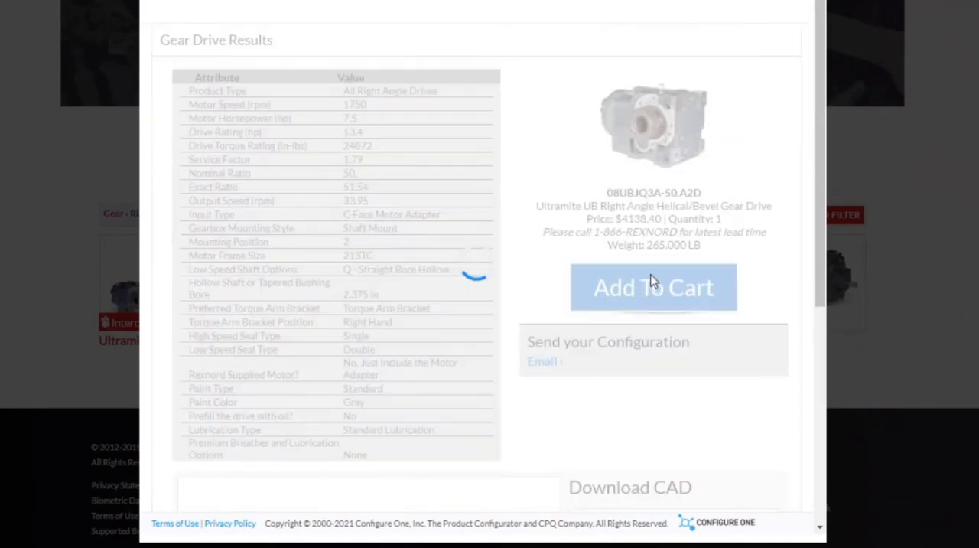
click(653, 287)
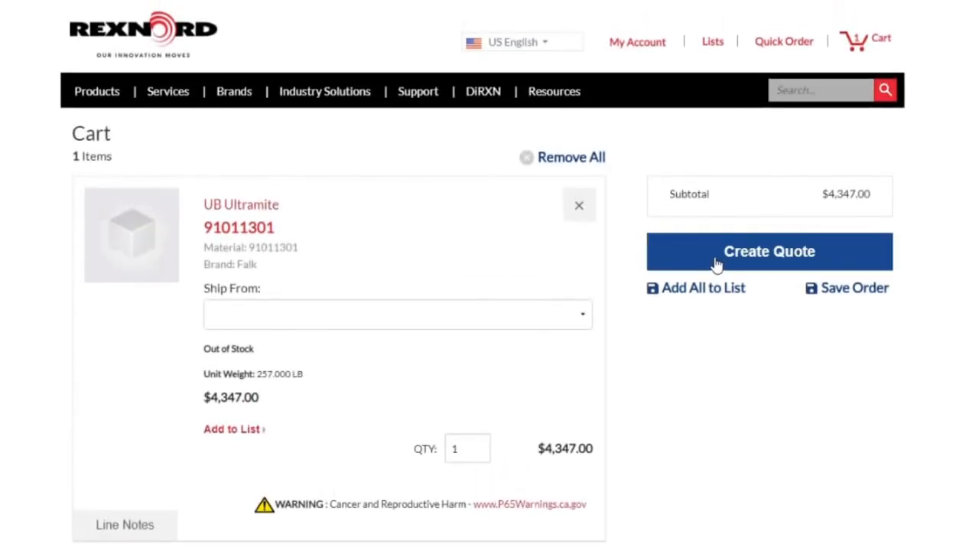
mouse_move(848, 306)
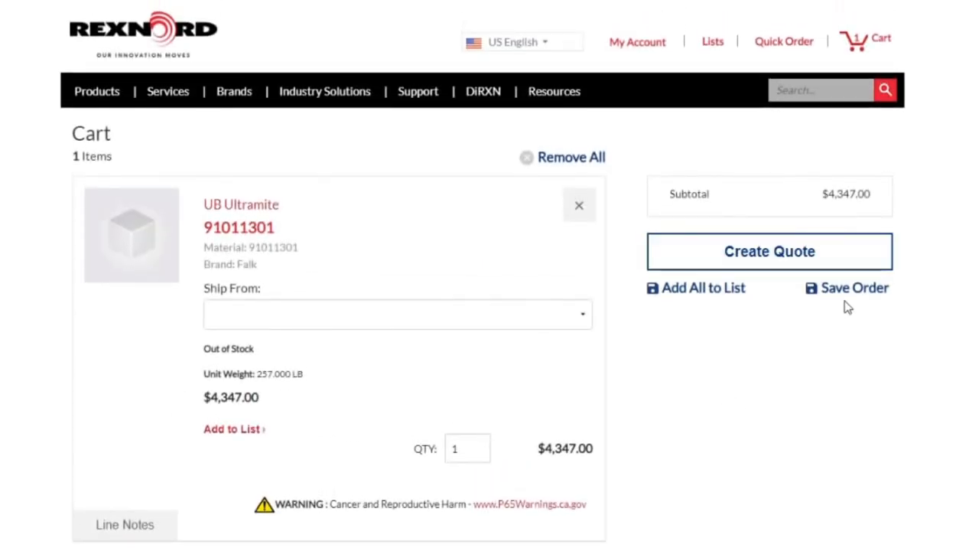